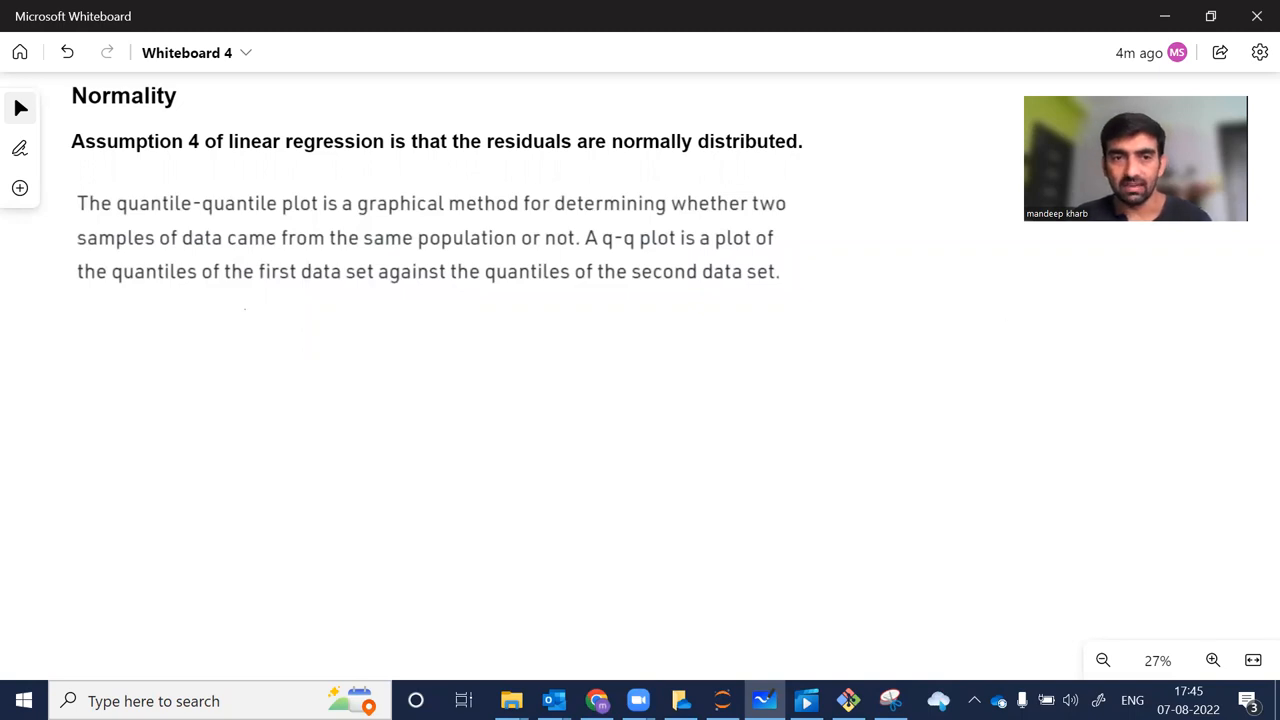
Sketch Q-Q plot axes with a rising line, plus an arrow labelled 'Q-Q'.
drag(247, 310, 440, 432)
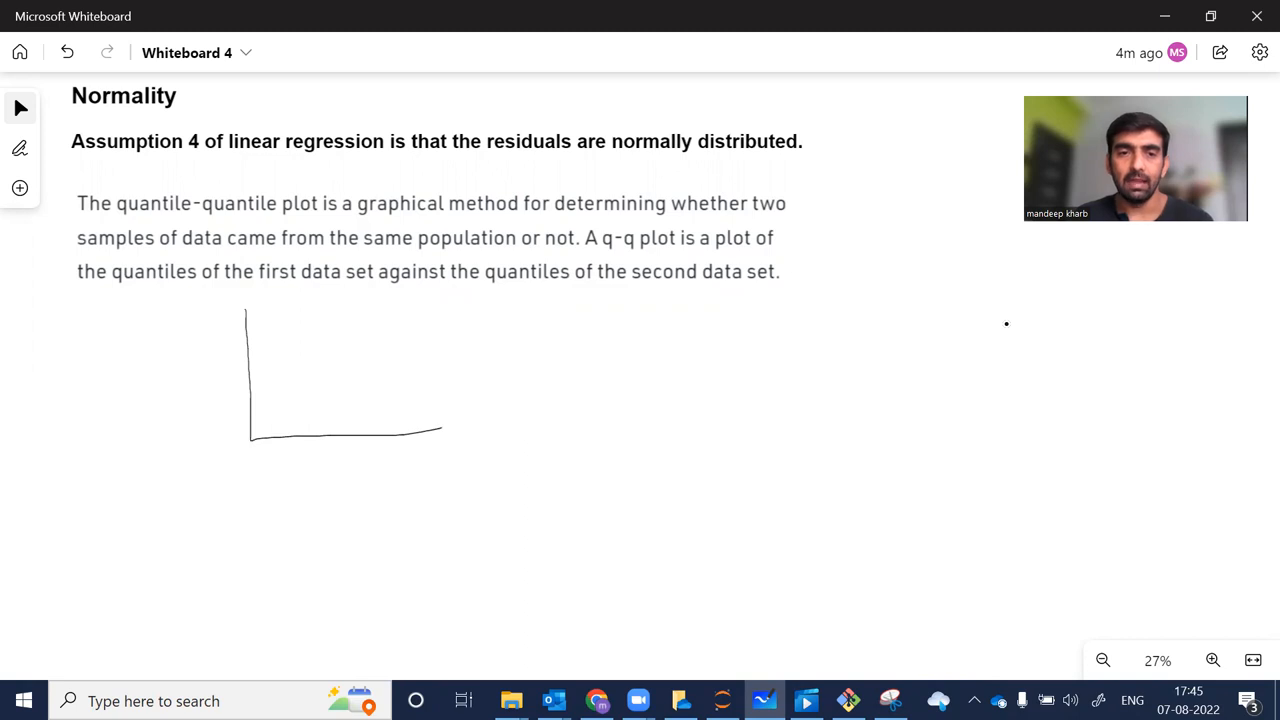
drag(268, 428, 385, 362)
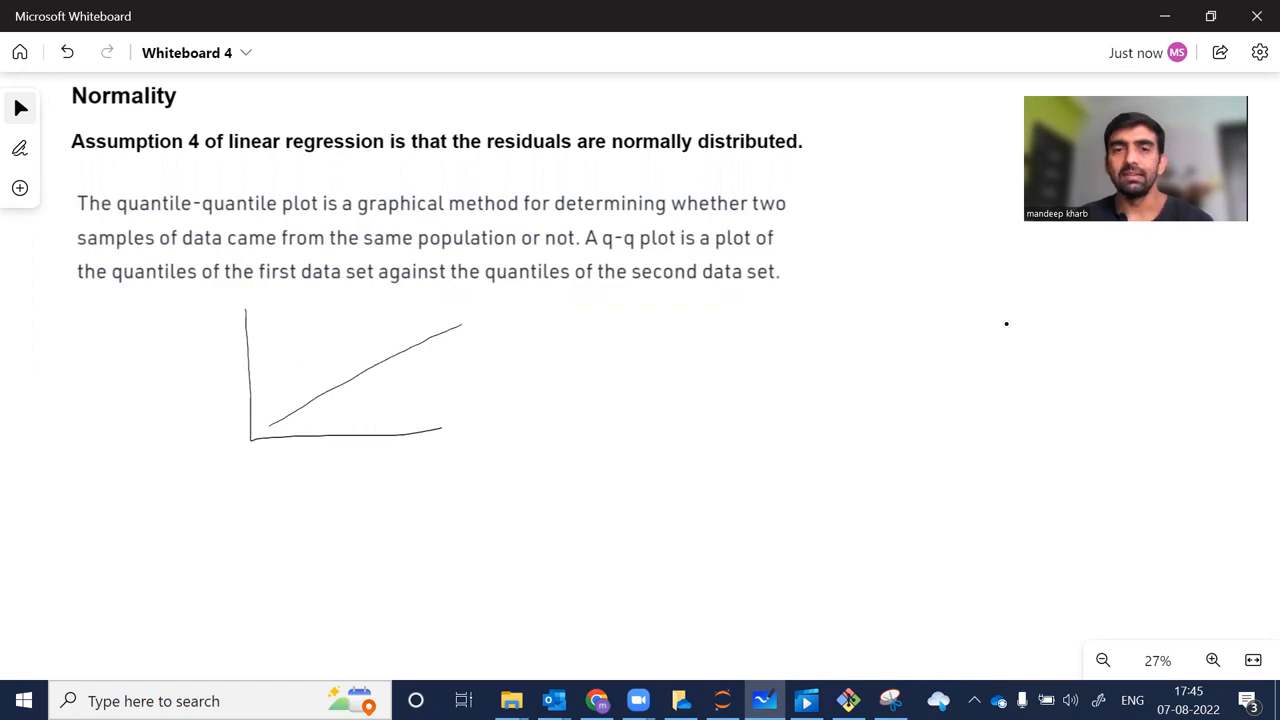
drag(535, 370, 490, 367)
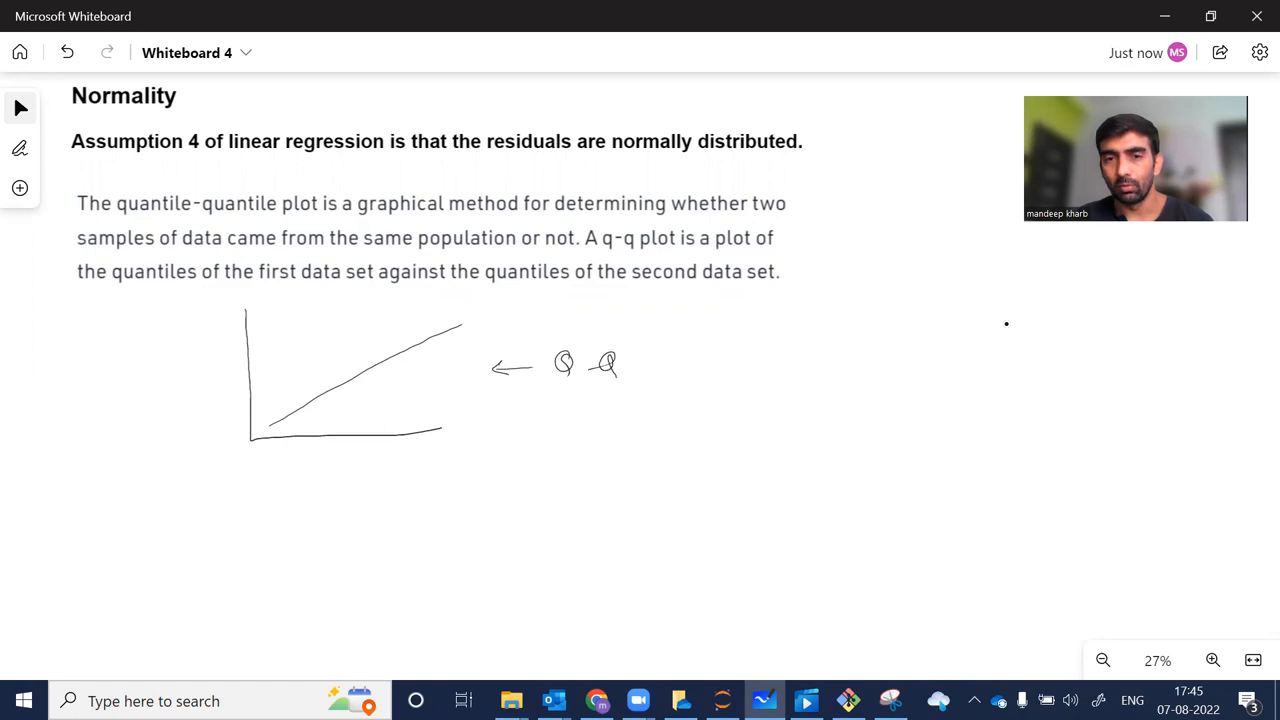
Write 'Normally distributed' beside the sketch and start the 'X Axis (Theoretic' label.
drag(640, 362, 705, 362)
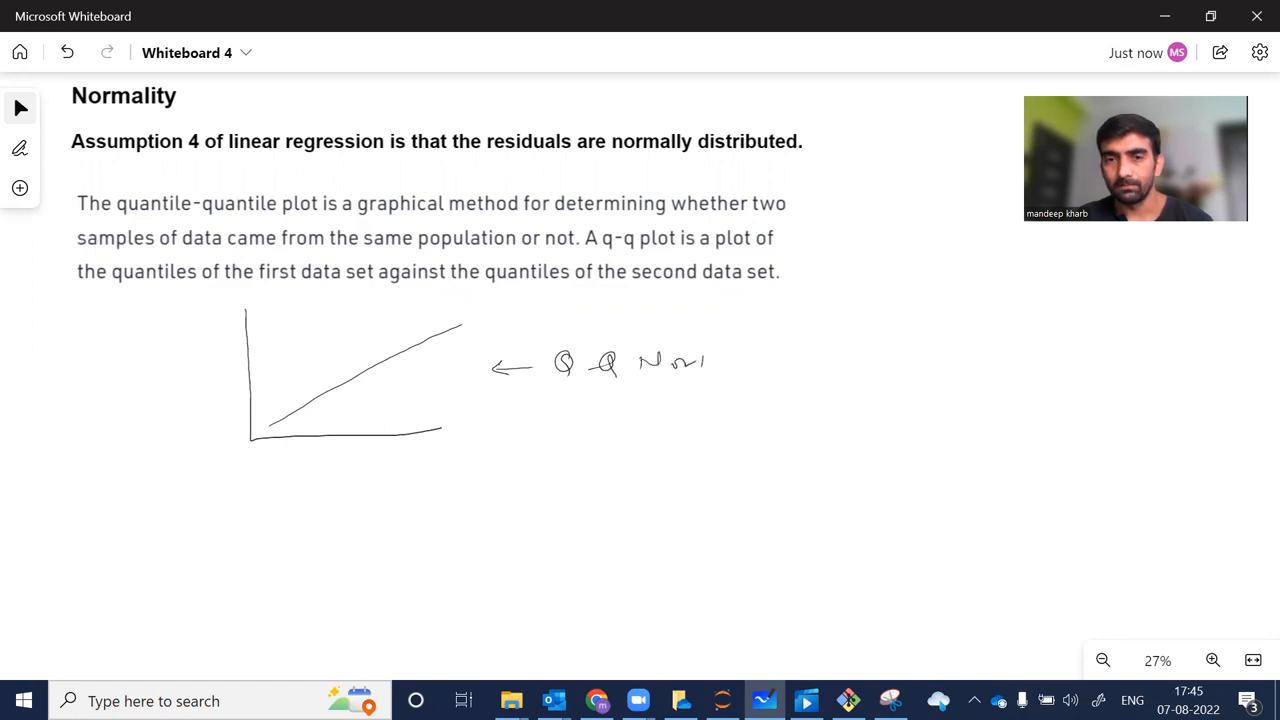
drag(700, 360, 780, 360)
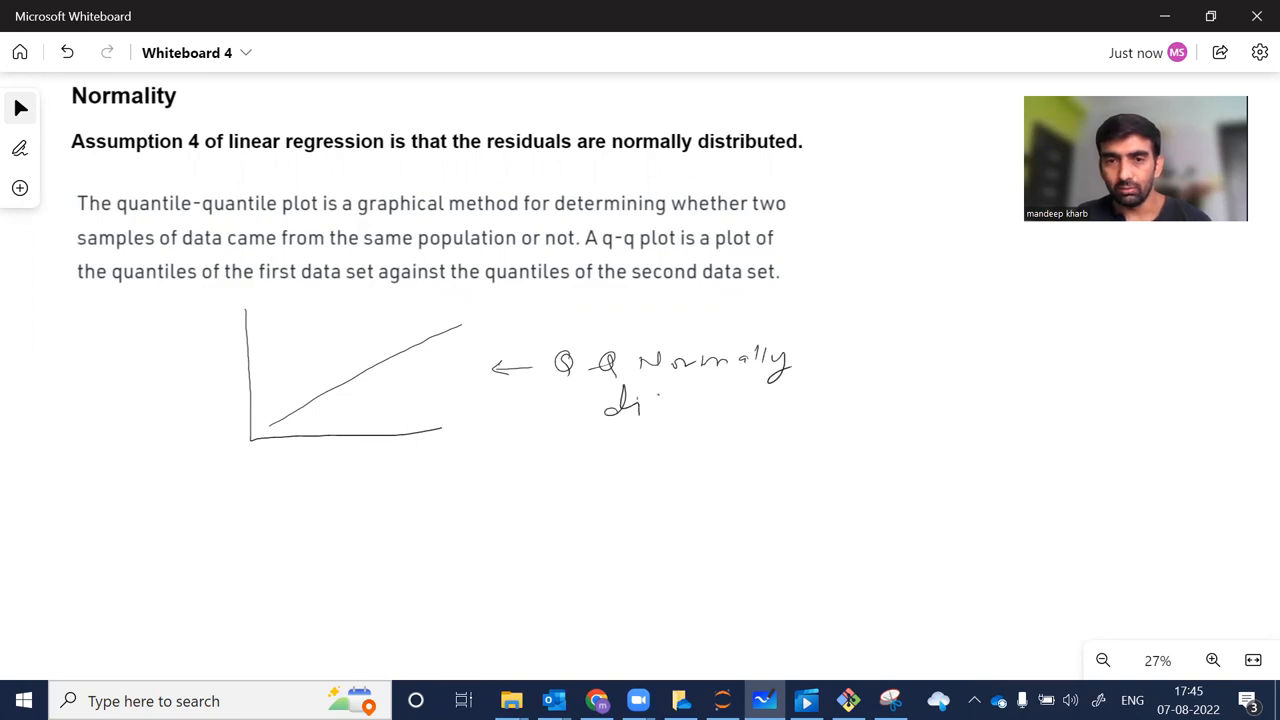
drag(650, 405, 730, 405)
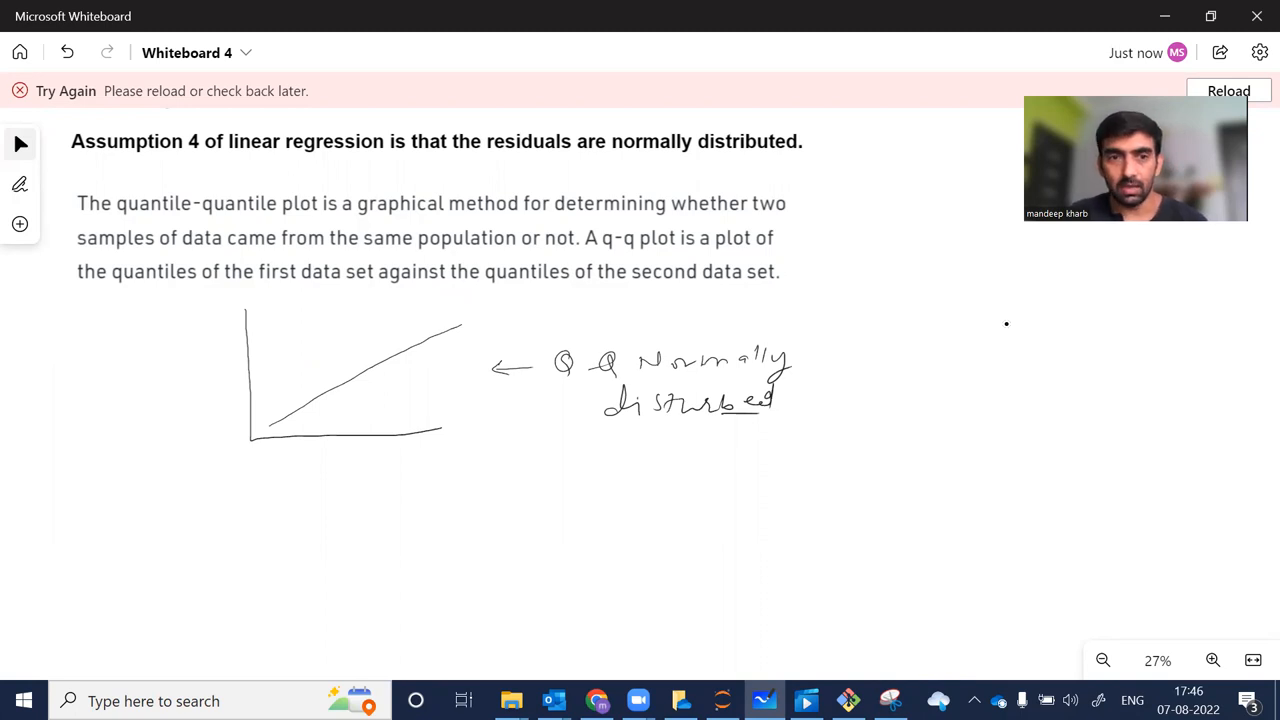
drag(305, 450, 325, 470)
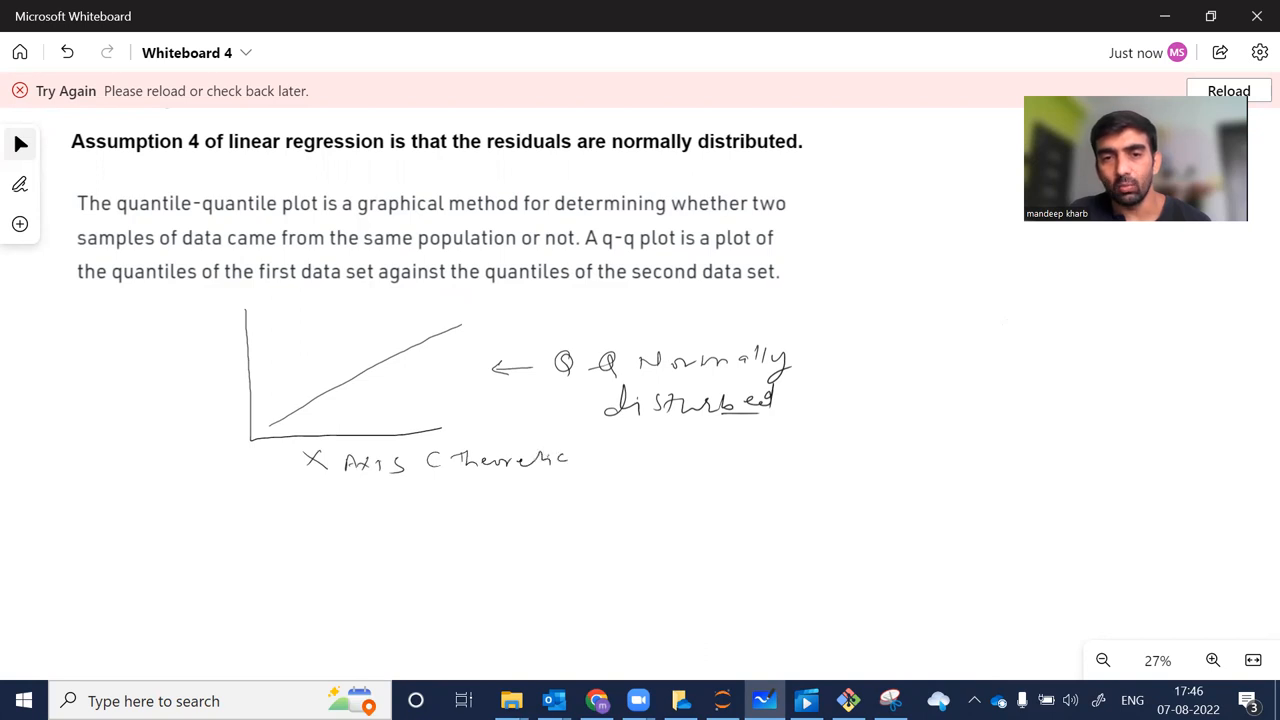
Write 'Actual samples y' by the vertical axis, complete '(Theoretically)', and add ŷ.
drag(560, 460, 620, 480)
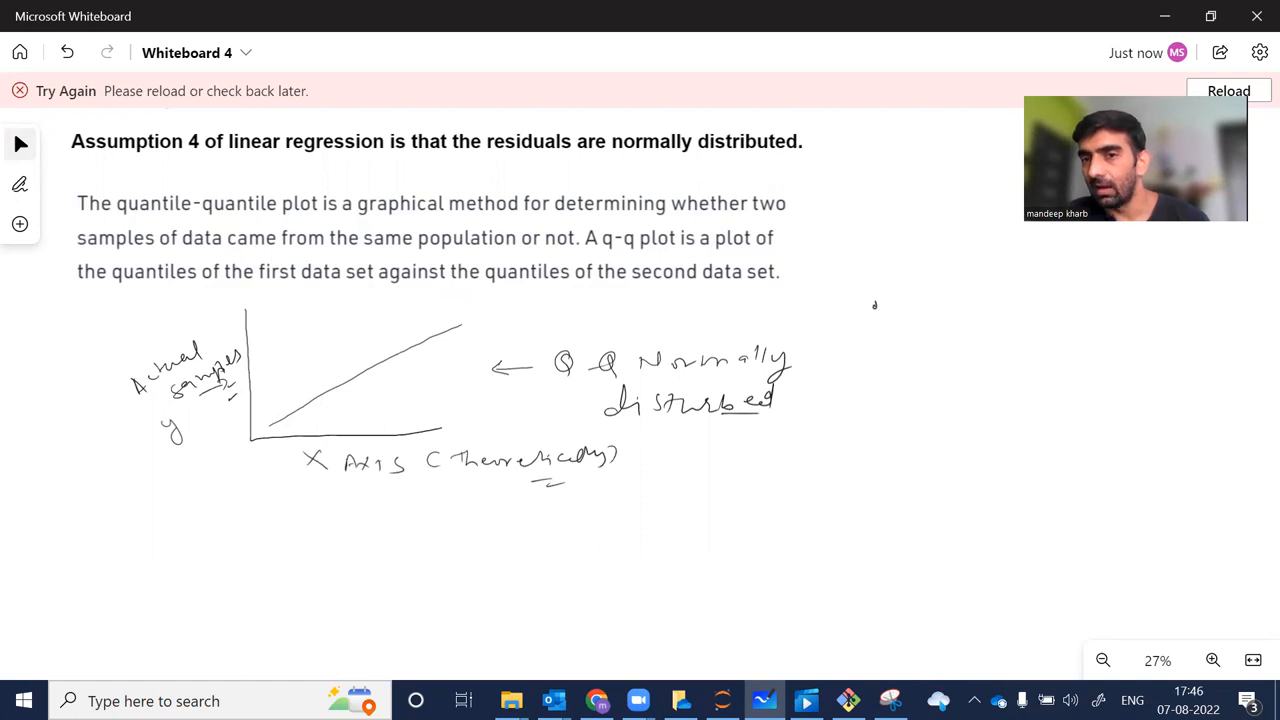
key(ctrl)
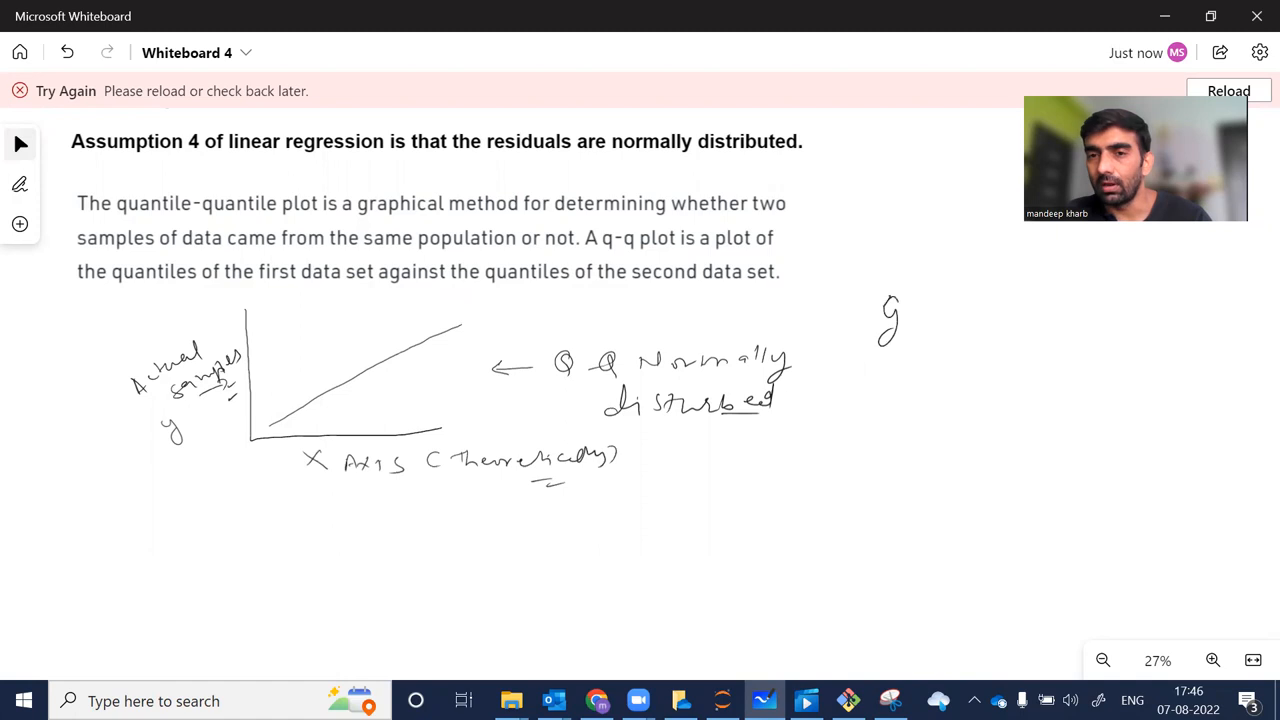
Draw a vertical divider and write '=> |ŷ − y| = residuals' with a bracket and arrow.
drag(832, 295, 832, 525)
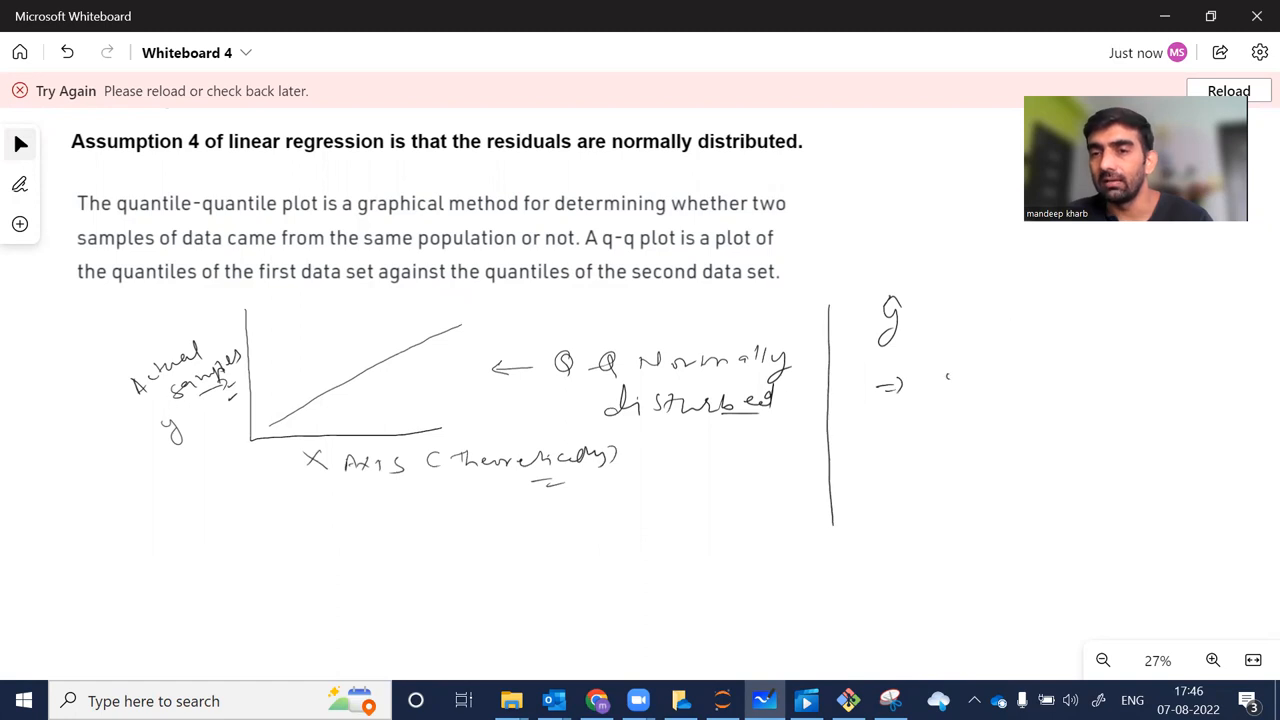
drag(945, 390, 1020, 400)
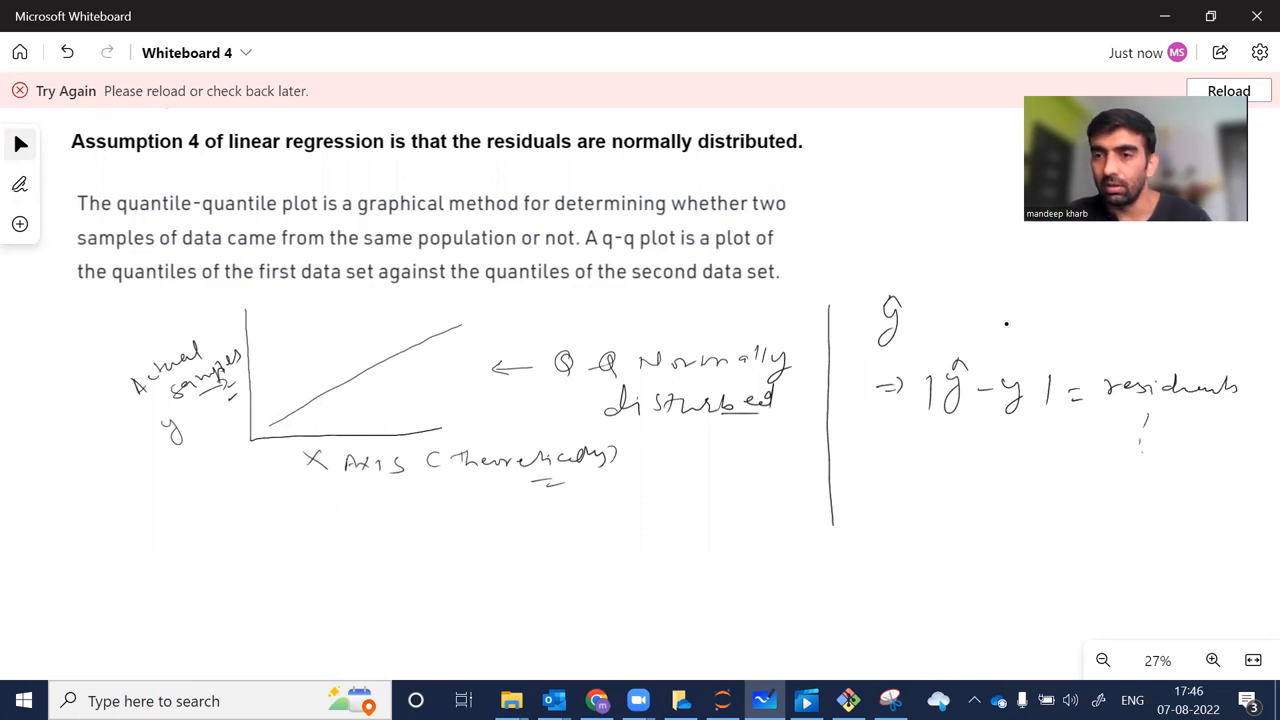
drag(1150, 440, 1140, 470)
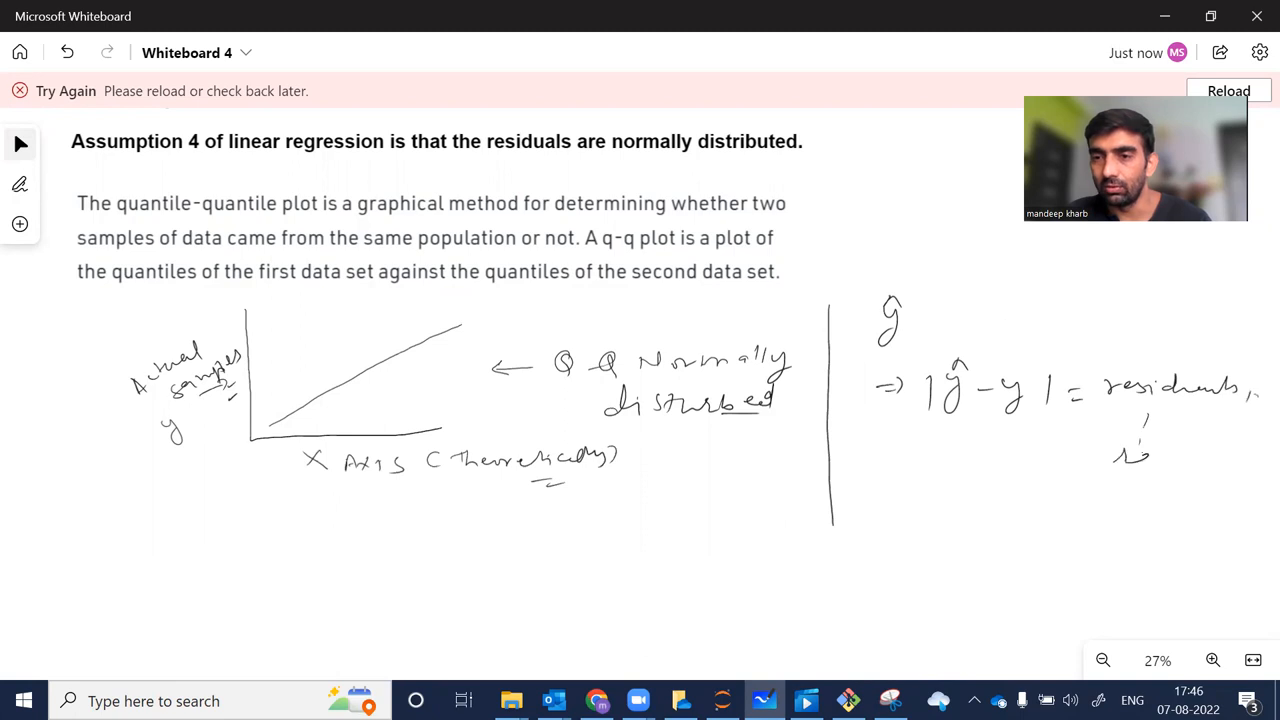
drag(1110, 453, 1230, 458)
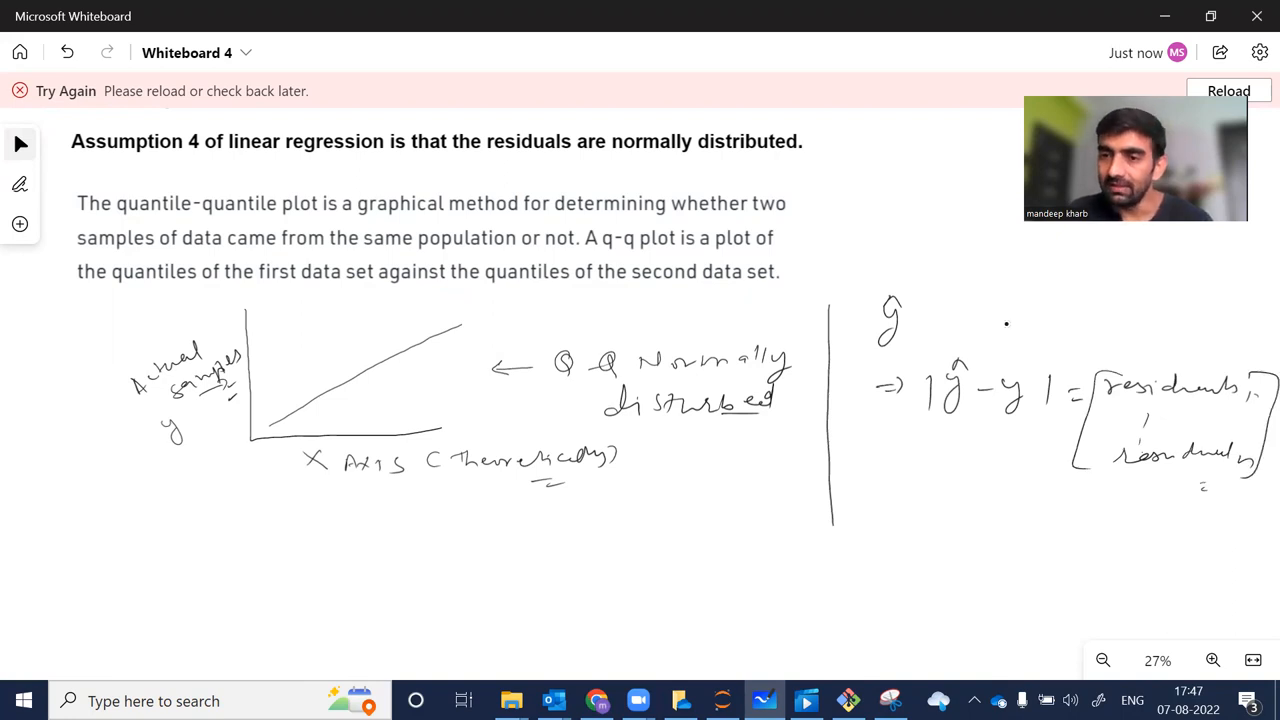
drag(1090, 485, 1140, 485)
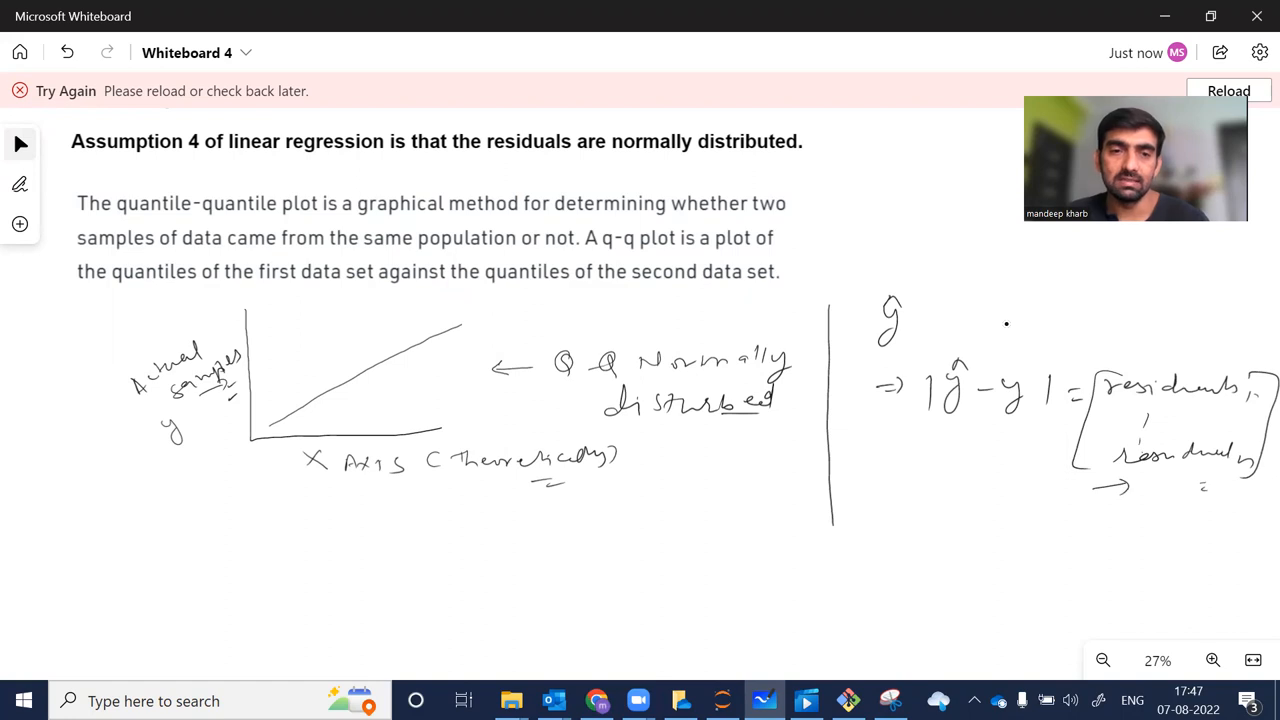
drag(335, 545, 405, 540)
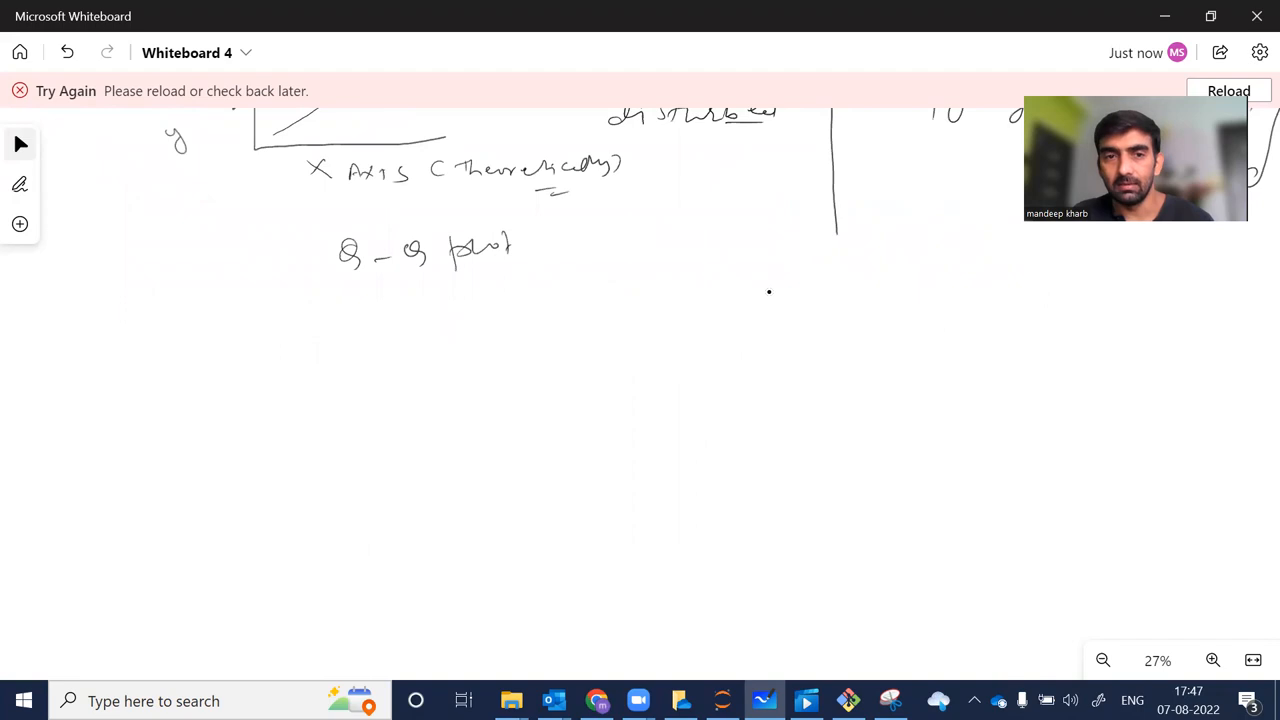
Draw a second plot with a rising curve, bracketed and labelled 'normally distributed'.
drag(338, 350, 518, 512)
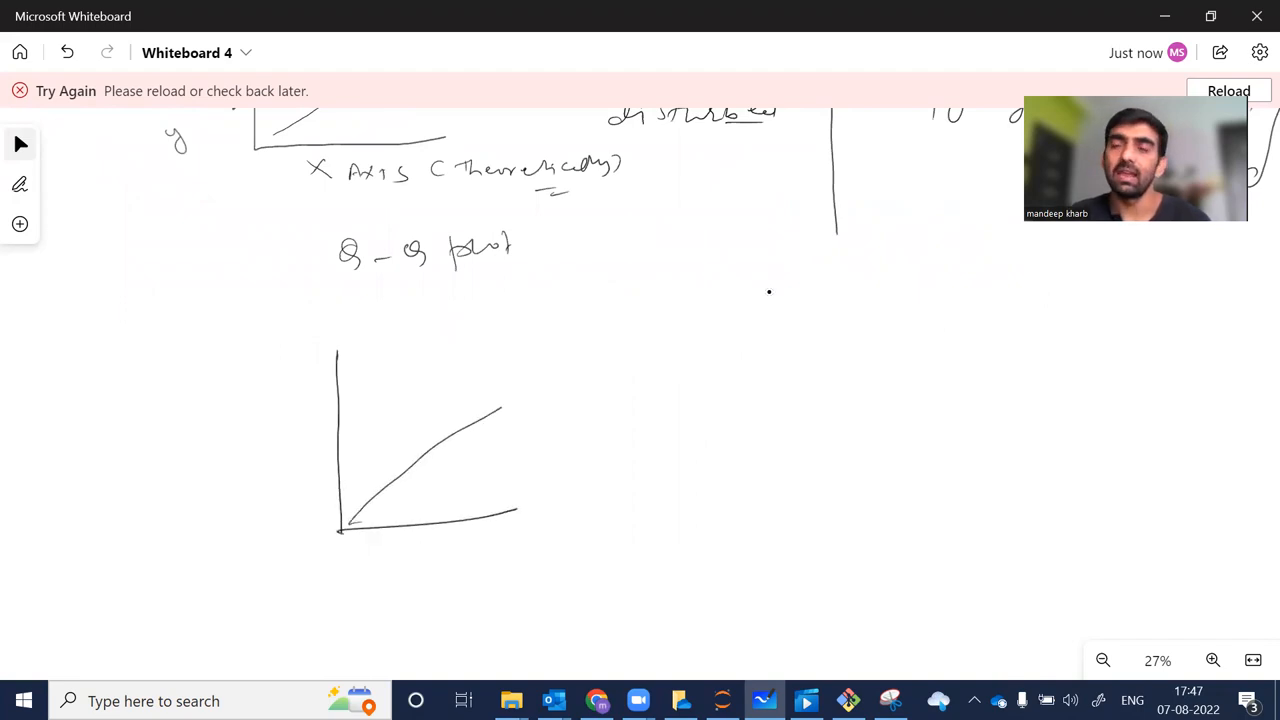
drag(575, 335, 575, 500)
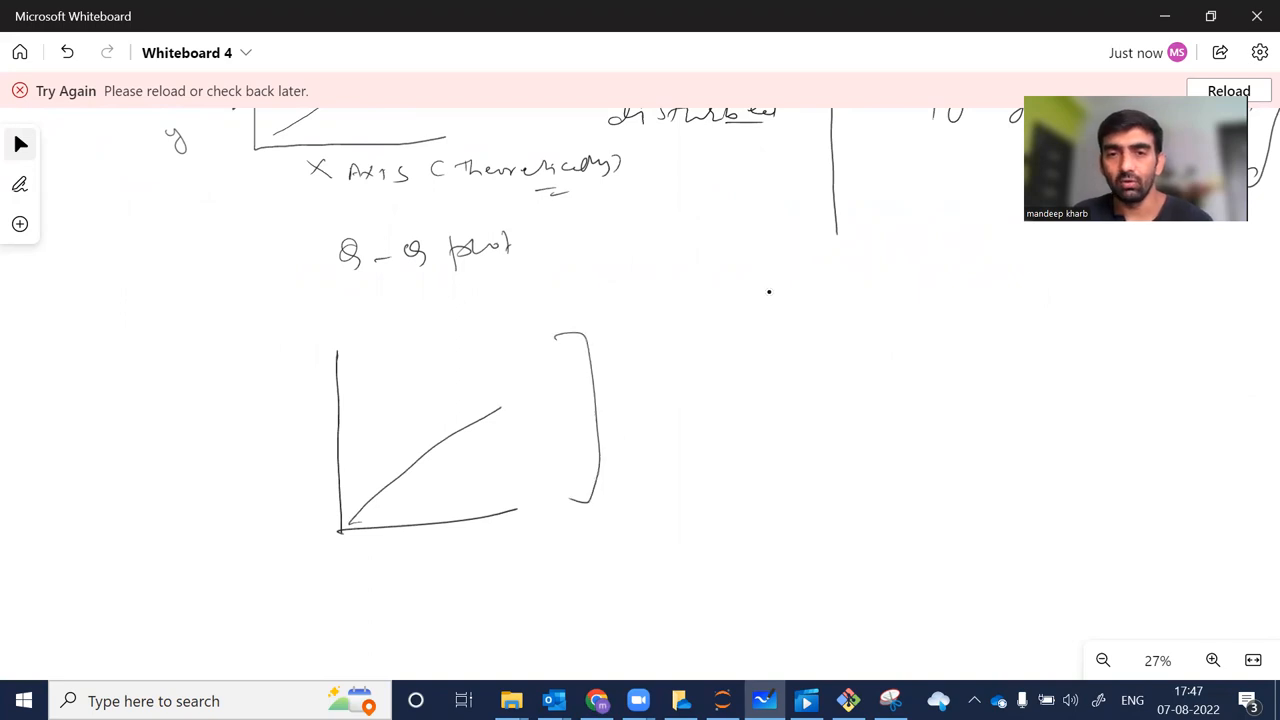
drag(620, 440, 735, 430)
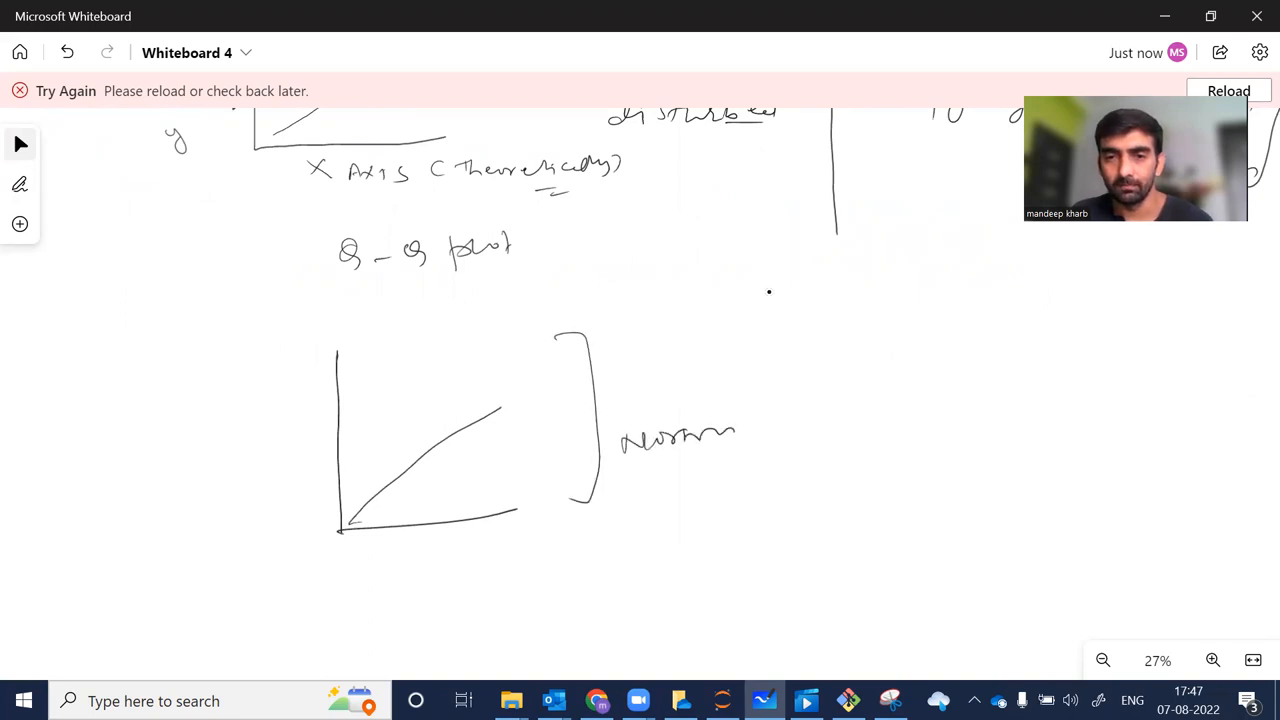
drag(735, 435, 660, 475)
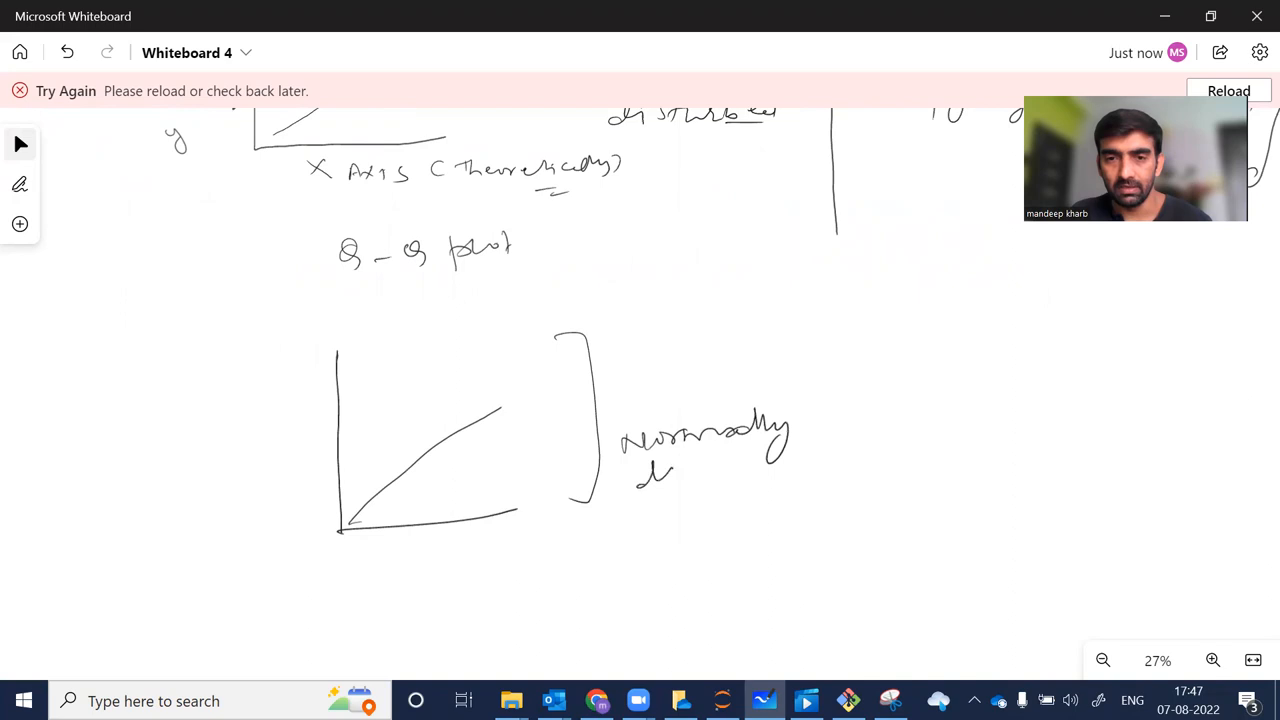
drag(635, 475, 770, 475)
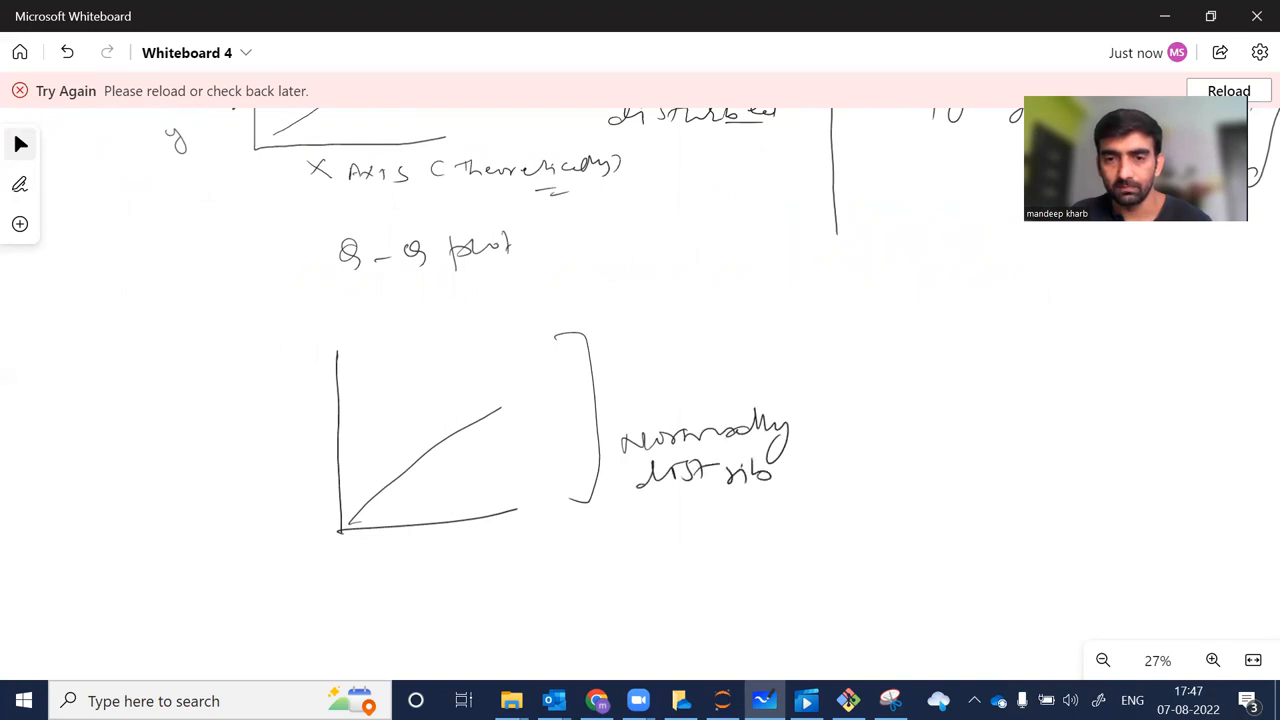
drag(780, 460, 845, 480)
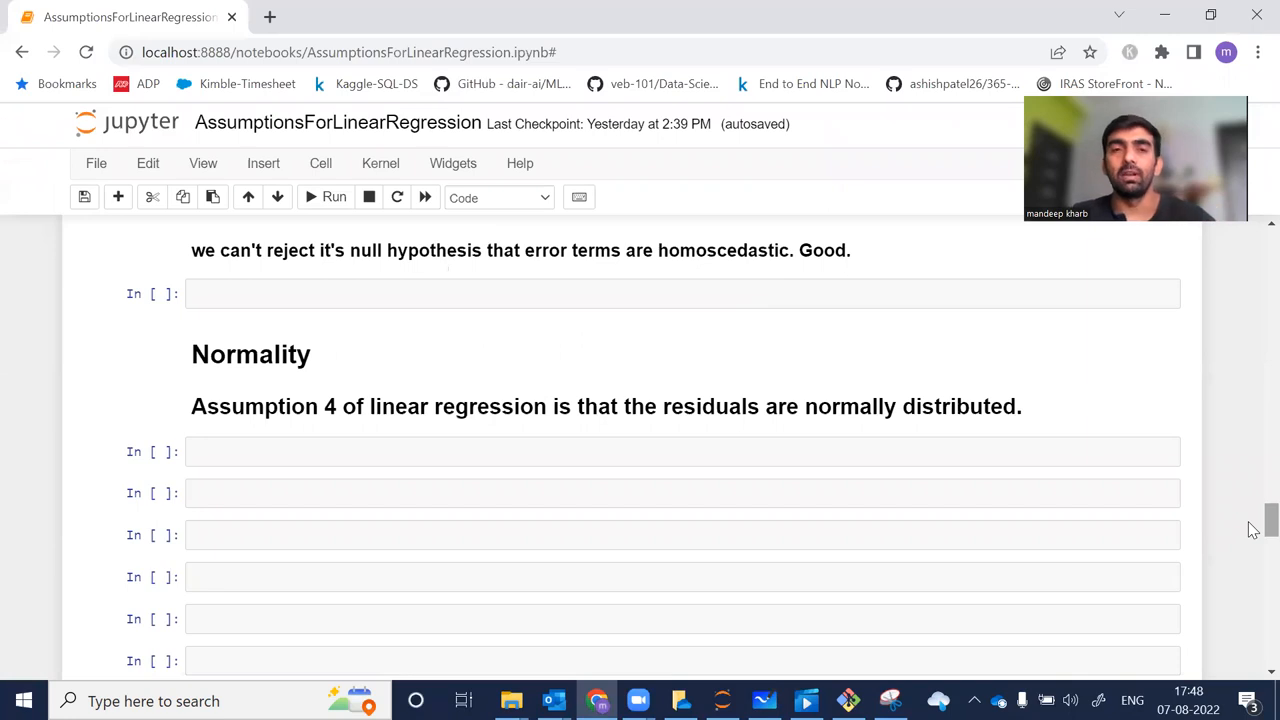
Re-run the statsmodels.api and scipy.stats import cell from the toolbar.
scroll(down, 3)
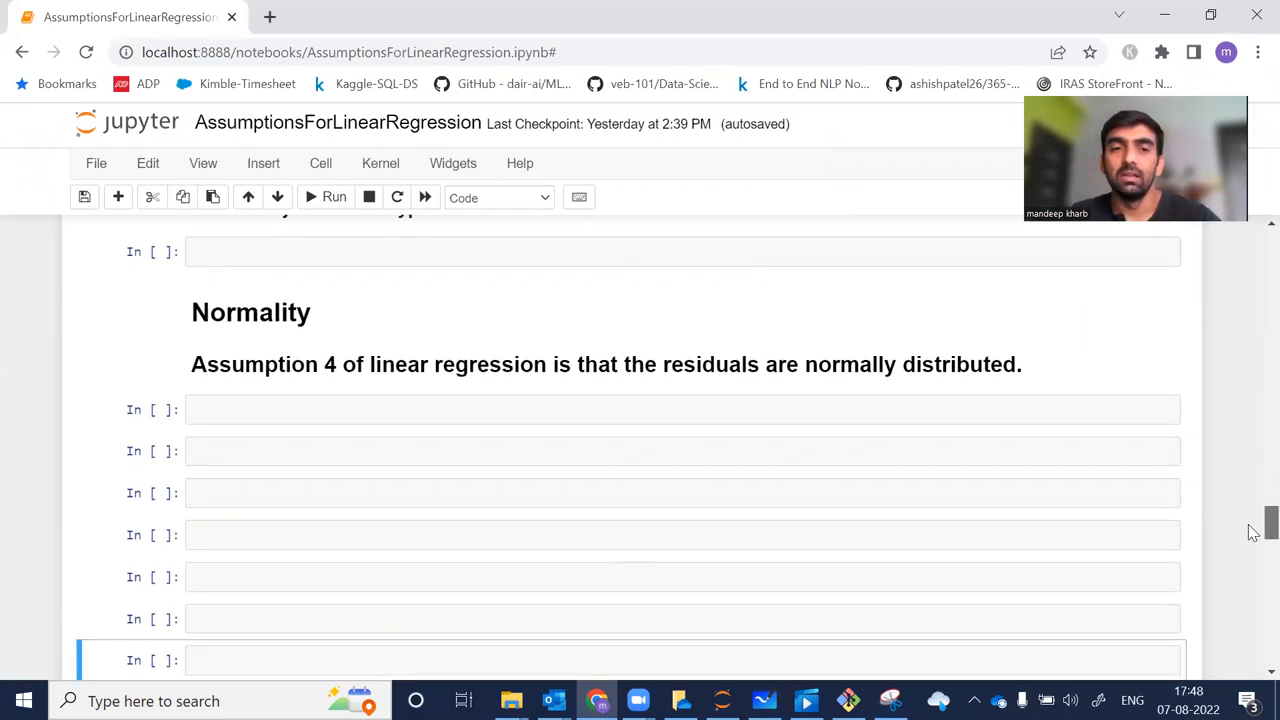
scroll(down, 3)
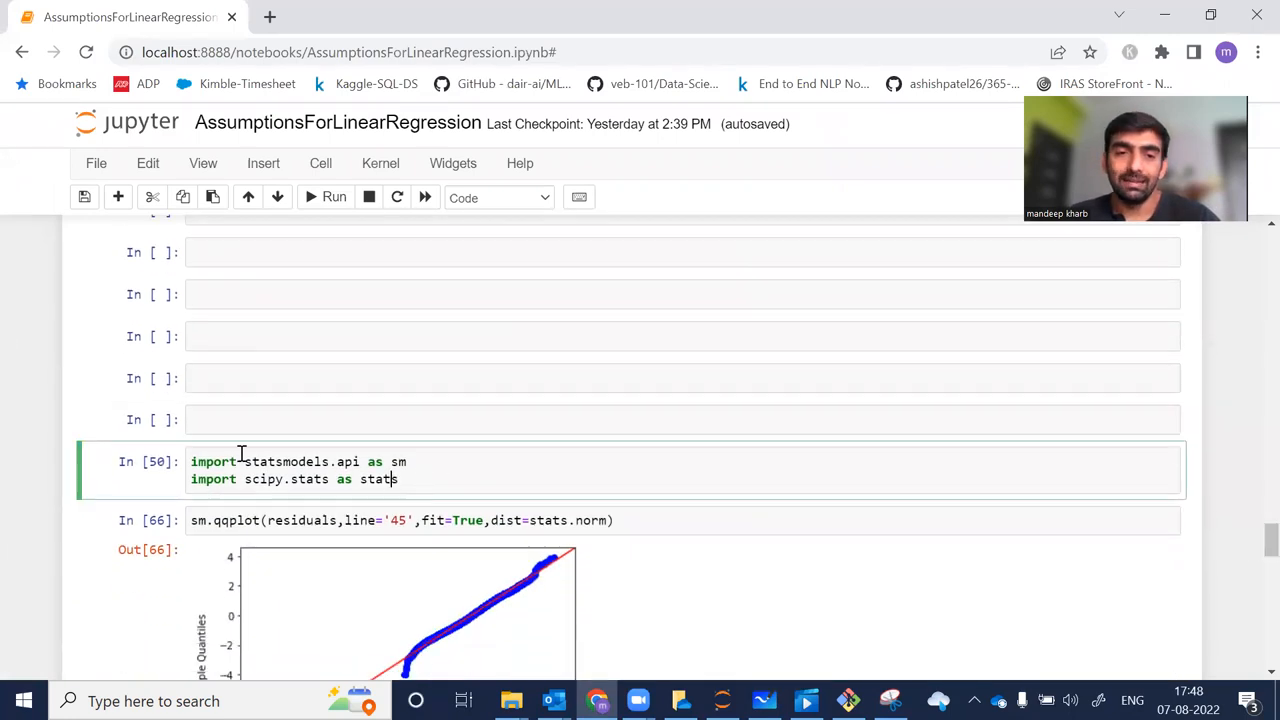
double_click(286, 461)
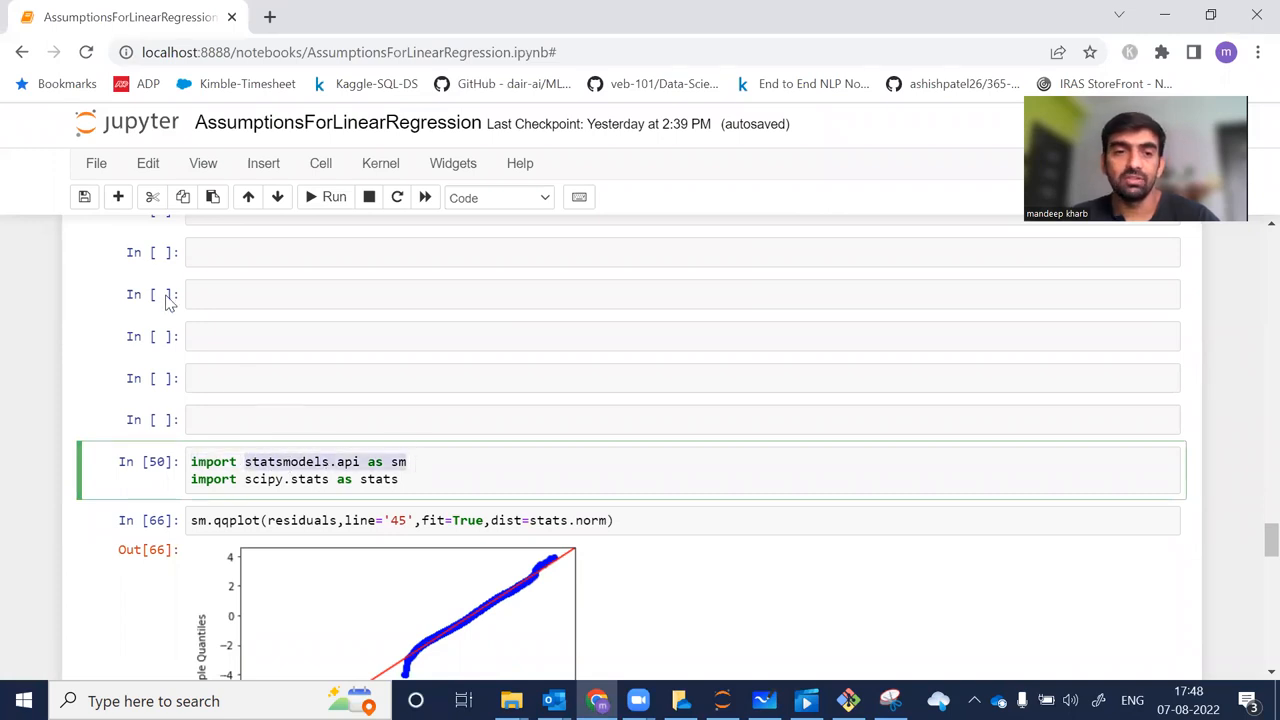
click(262, 479)
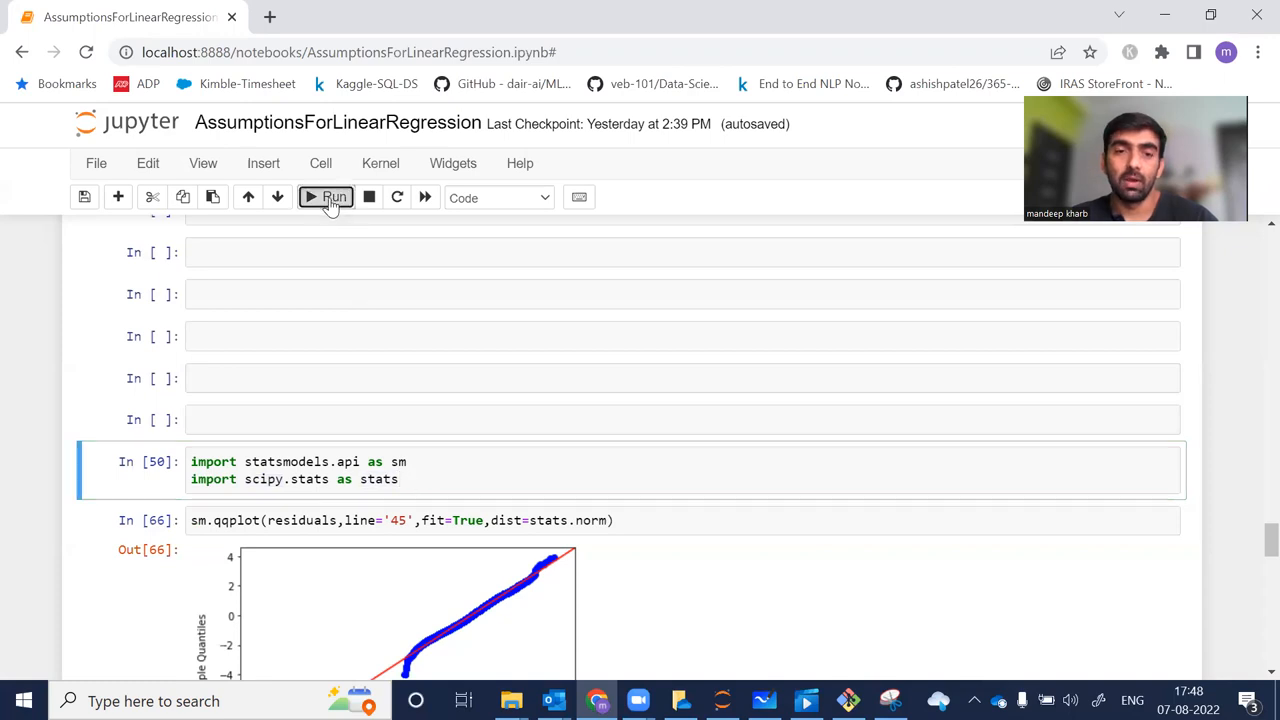
click(327, 197)
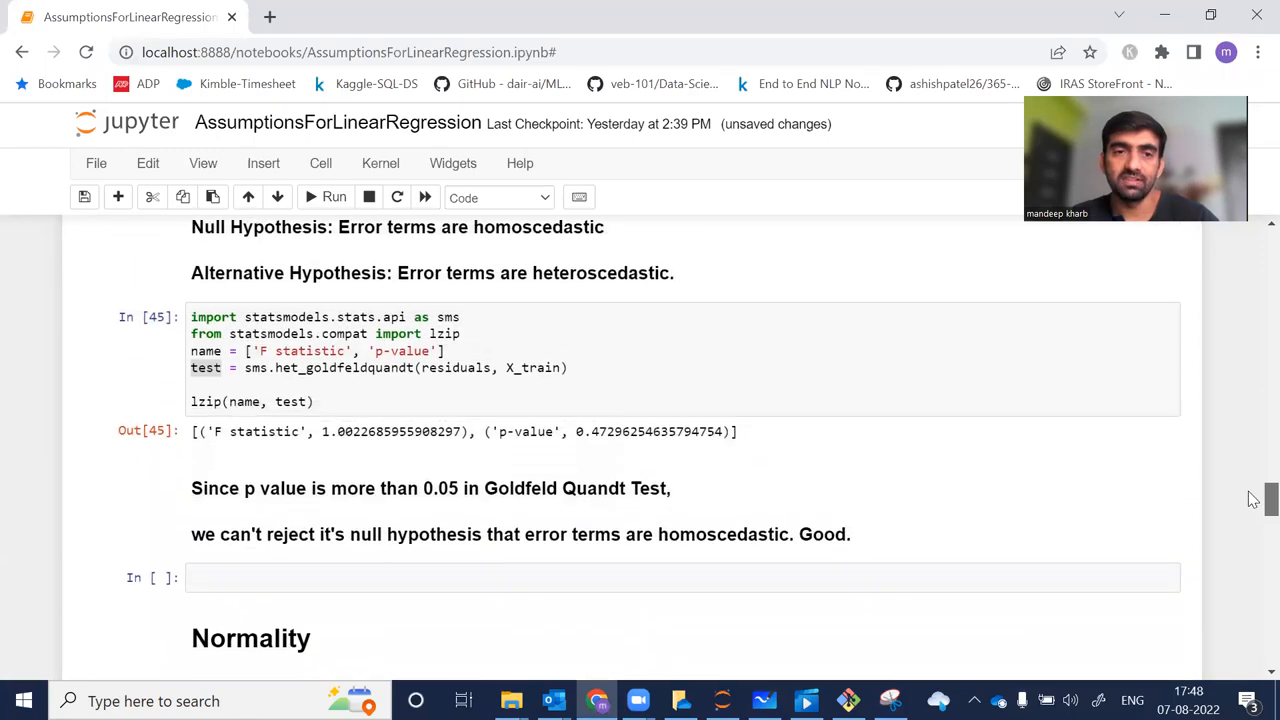
Scroll up to the residuals cell (In [42]), then back down to the qqplot output.
scroll(up, 3)
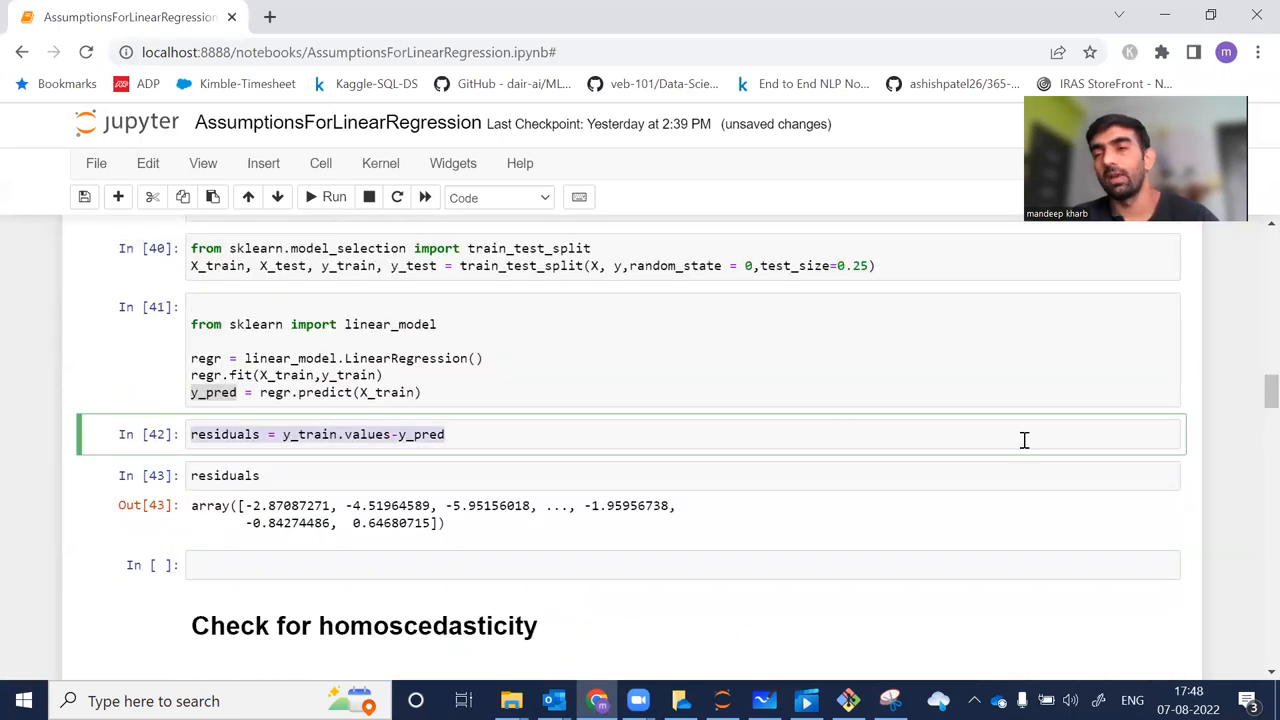
scroll(down, 3)
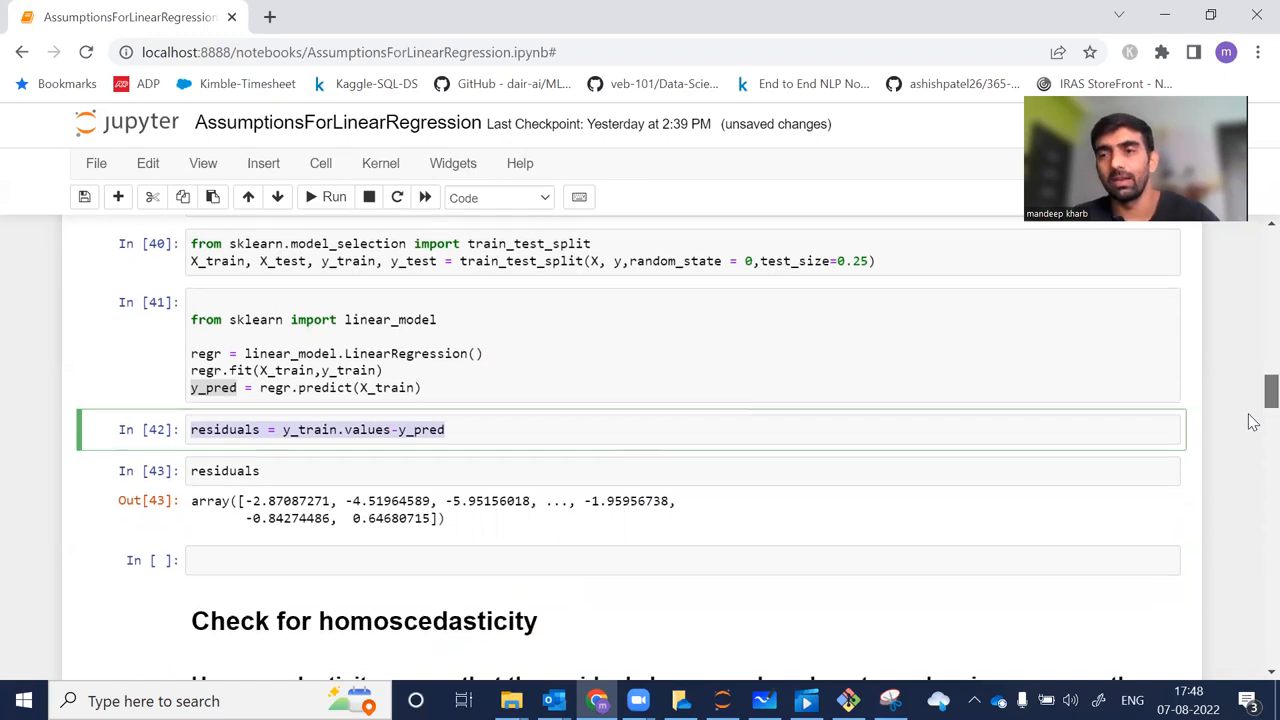
scroll(down, 3)
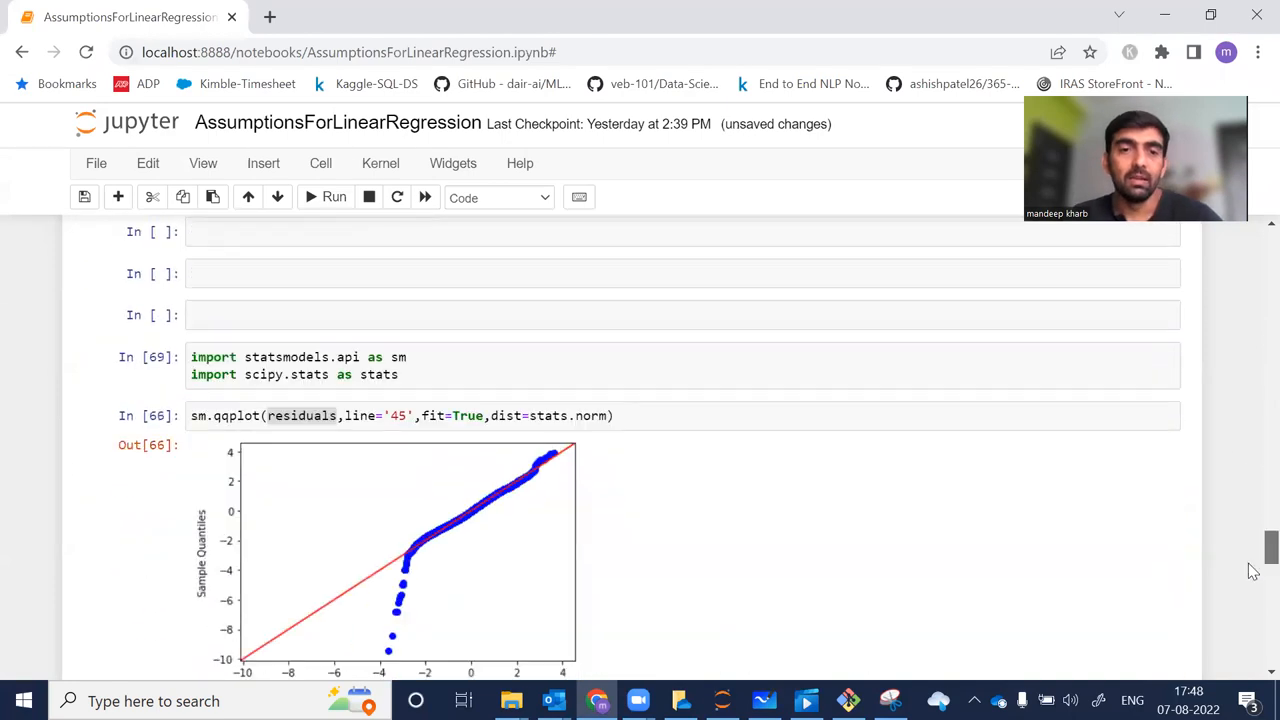
scroll(down, 3)
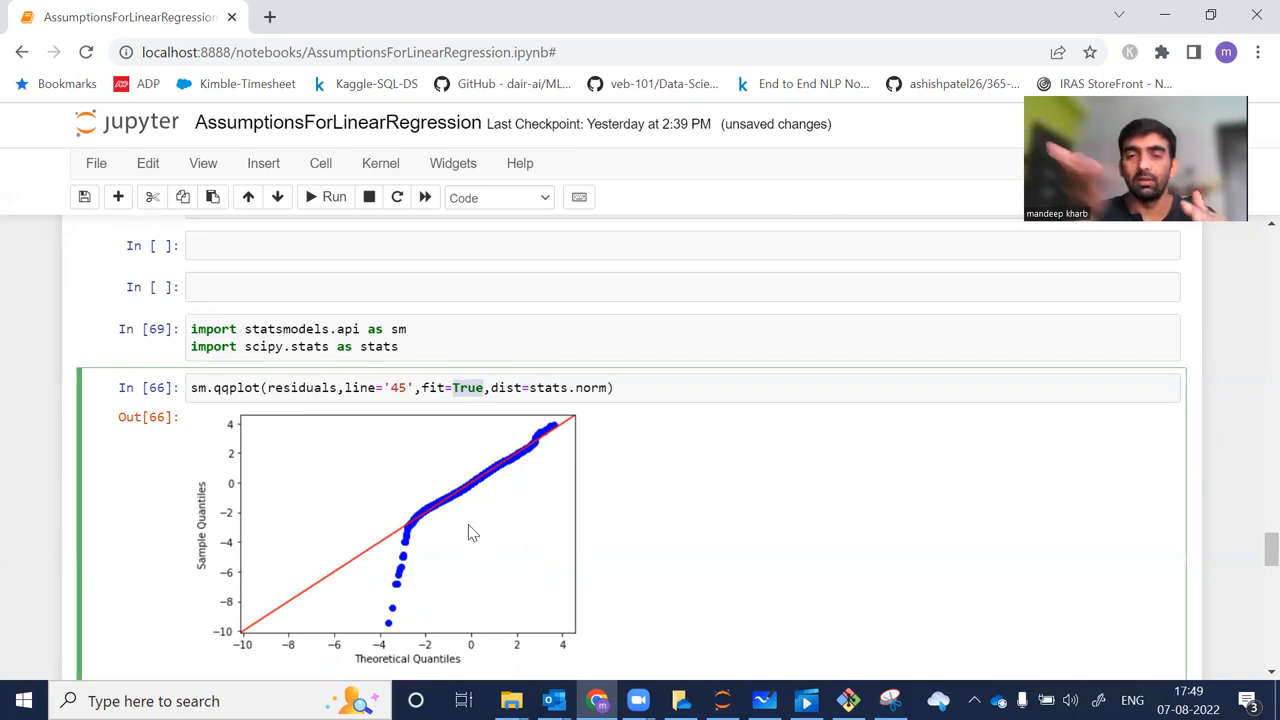
mouse_move(553, 449)
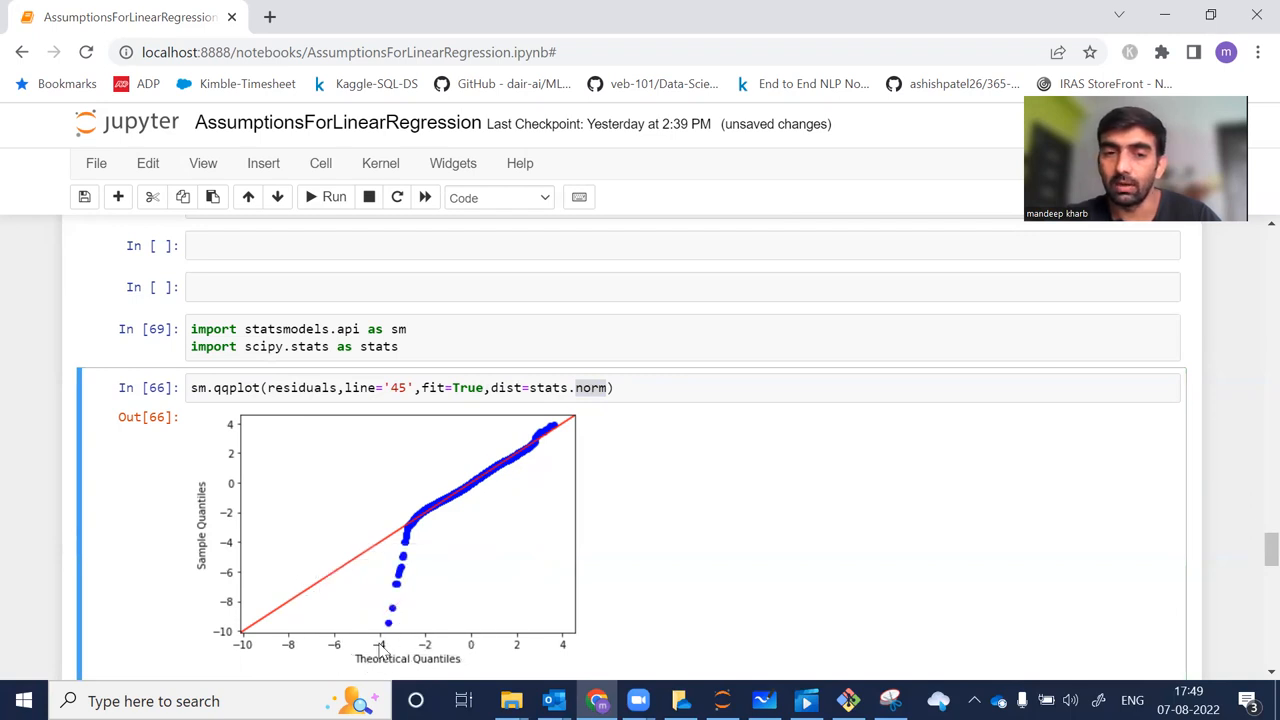
mouse_move(360, 653)
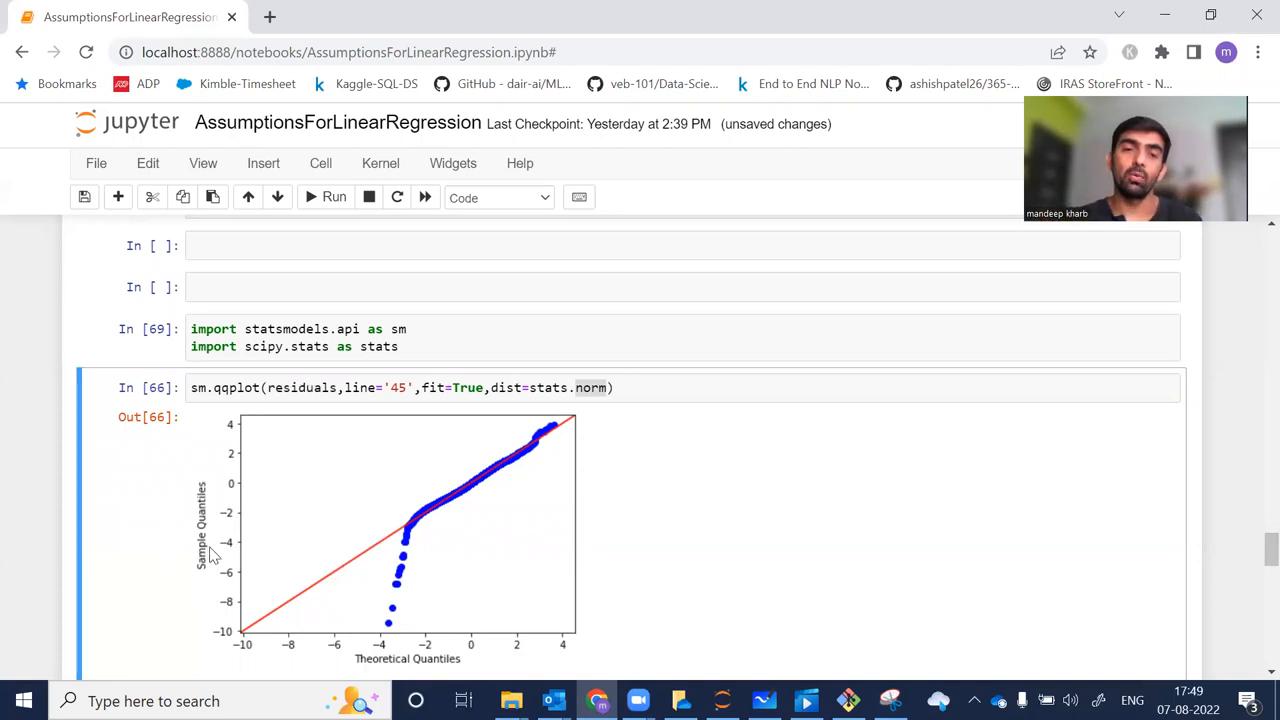
mouse_move(233, 583)
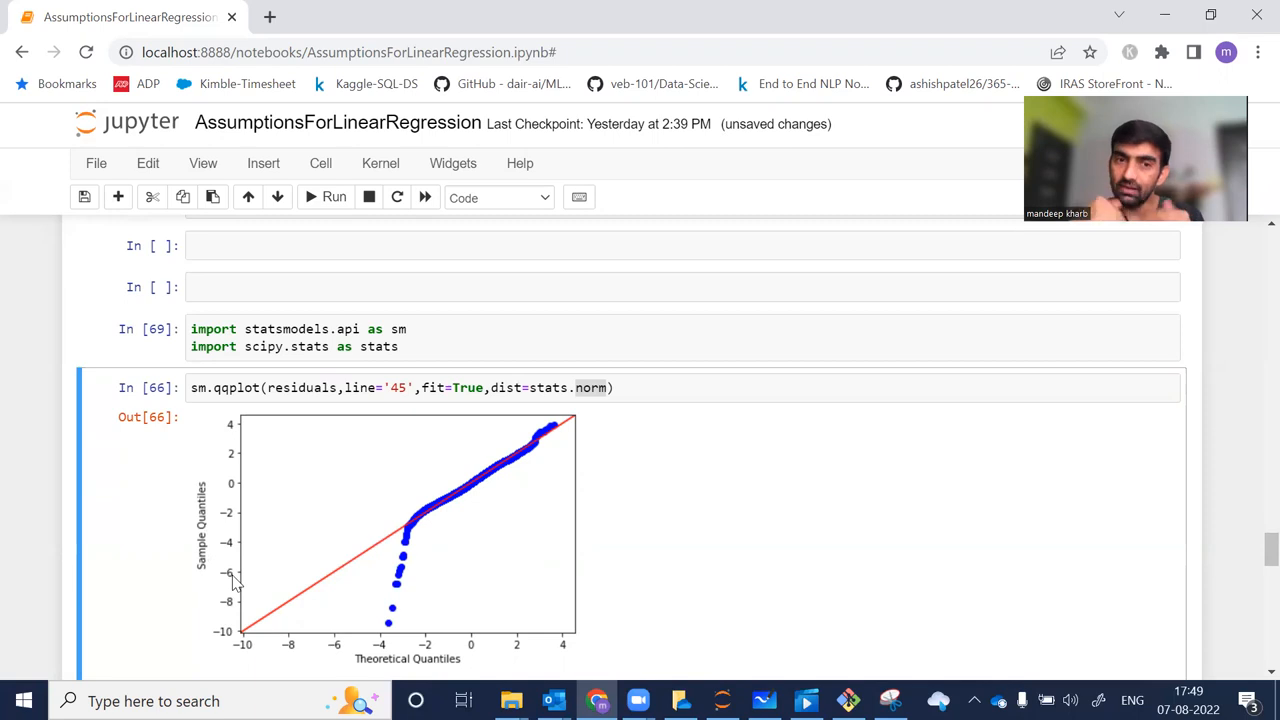
mouse_move(300, 607)
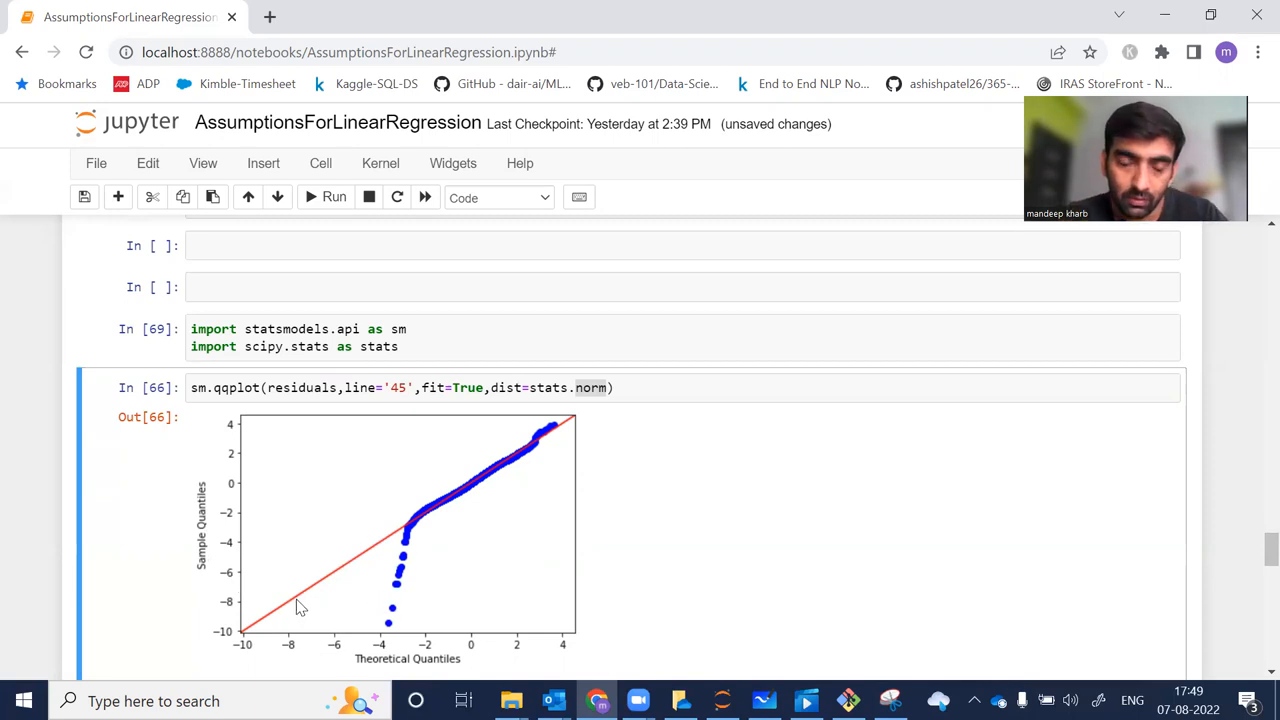
mouse_move(335, 645)
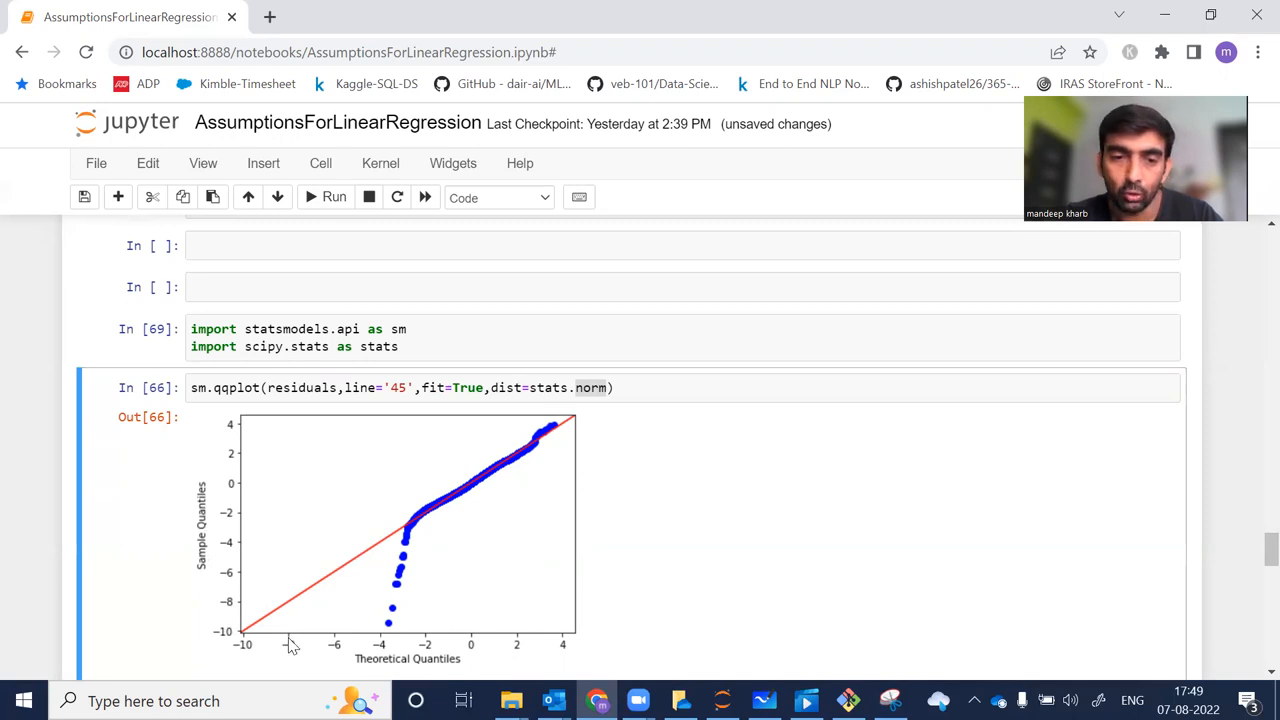
mouse_move(290, 620)
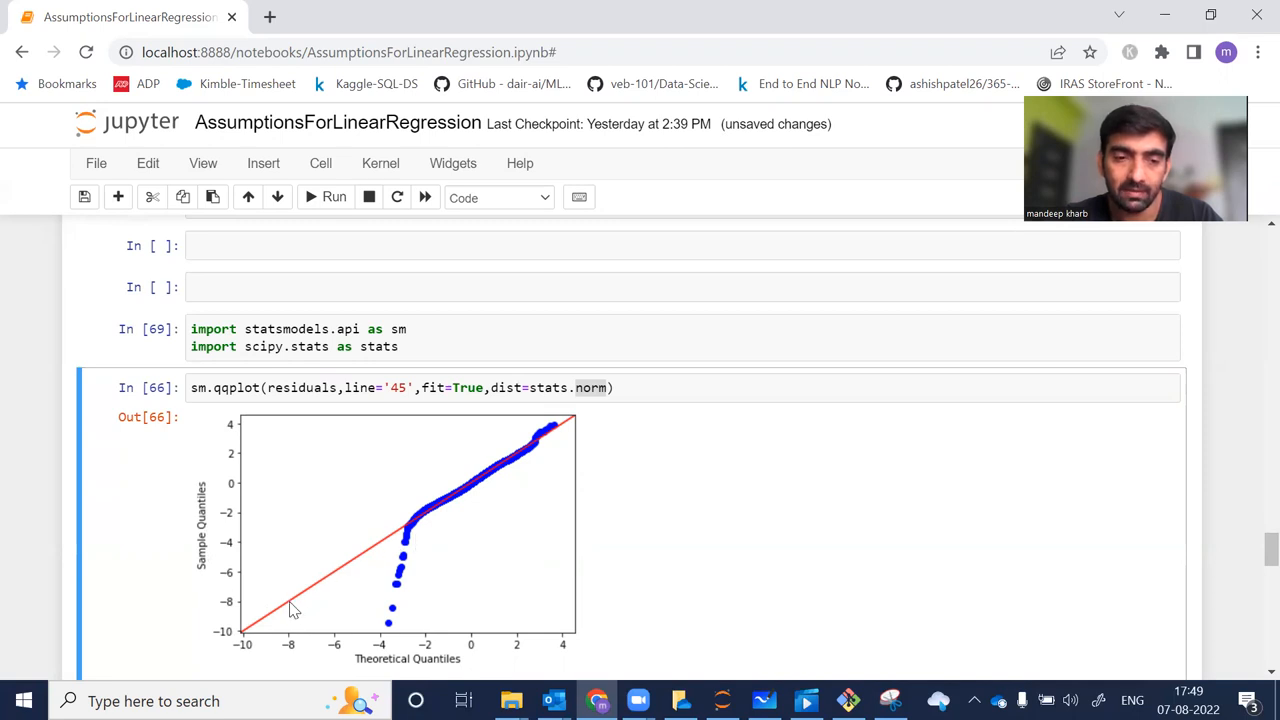
mouse_move(350, 635)
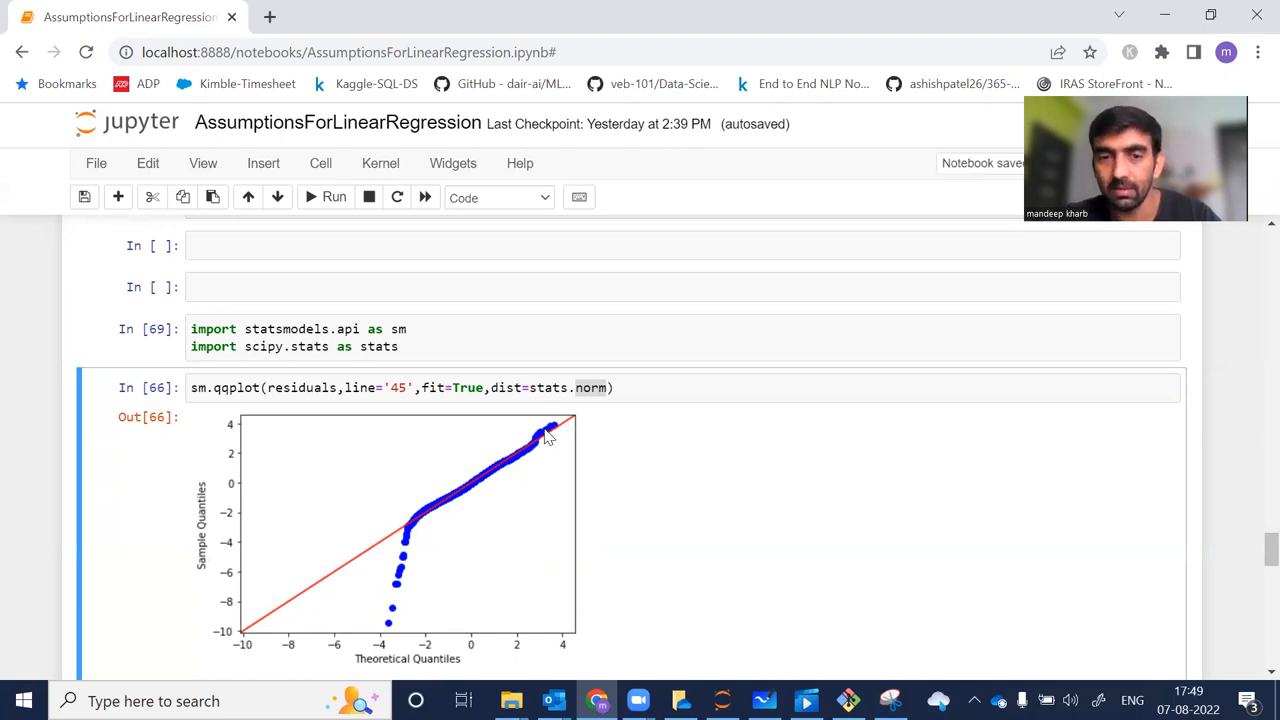
mouse_move(432, 500)
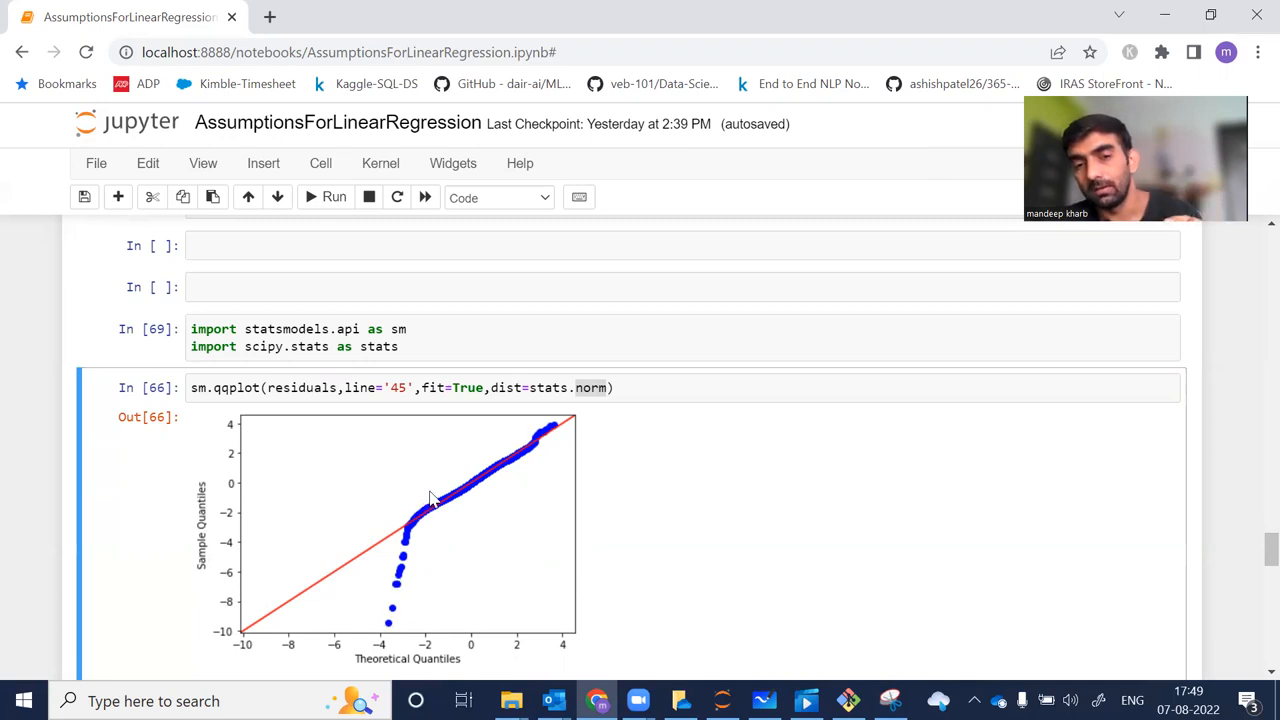
mouse_move(393, 616)
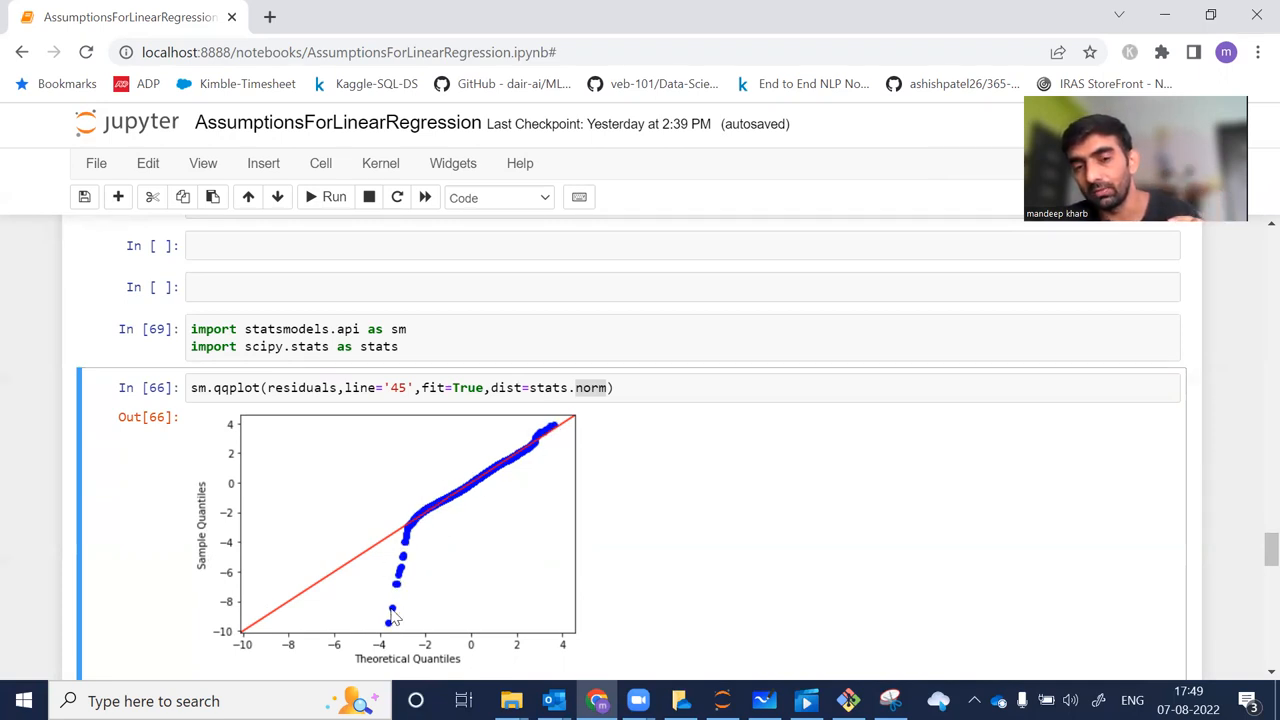
mouse_move(410, 538)
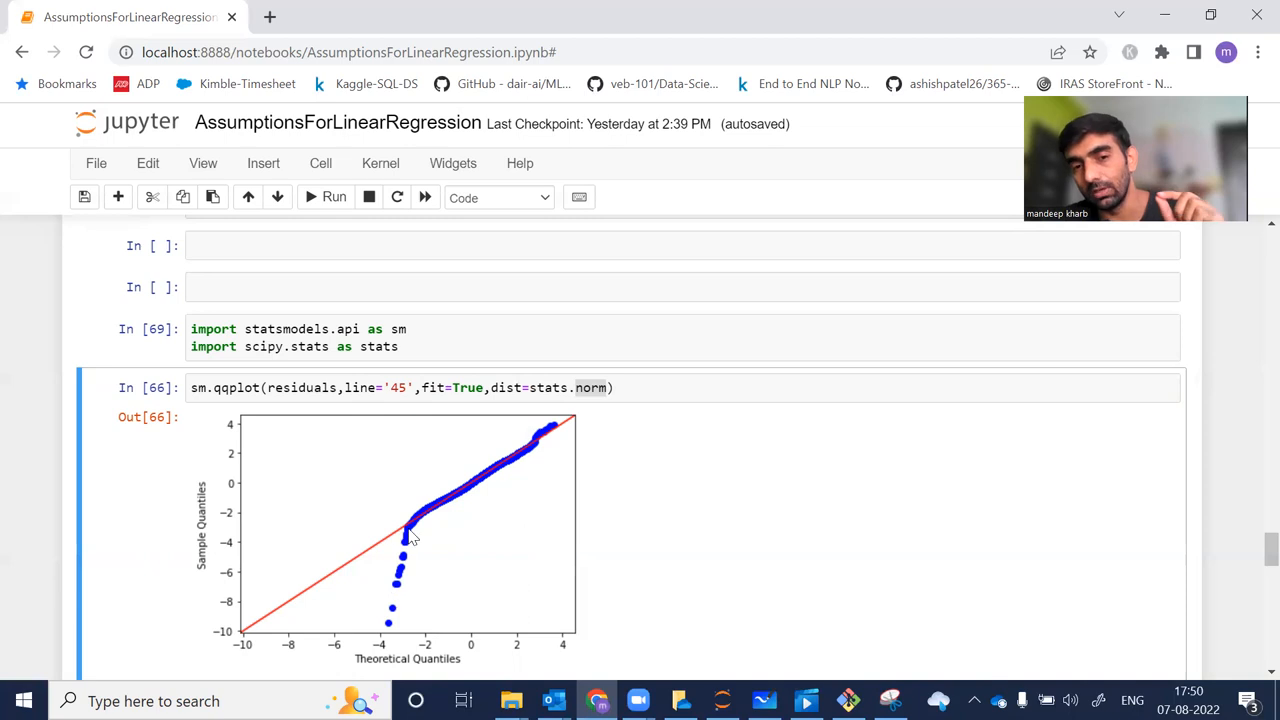
mouse_move(545, 432)
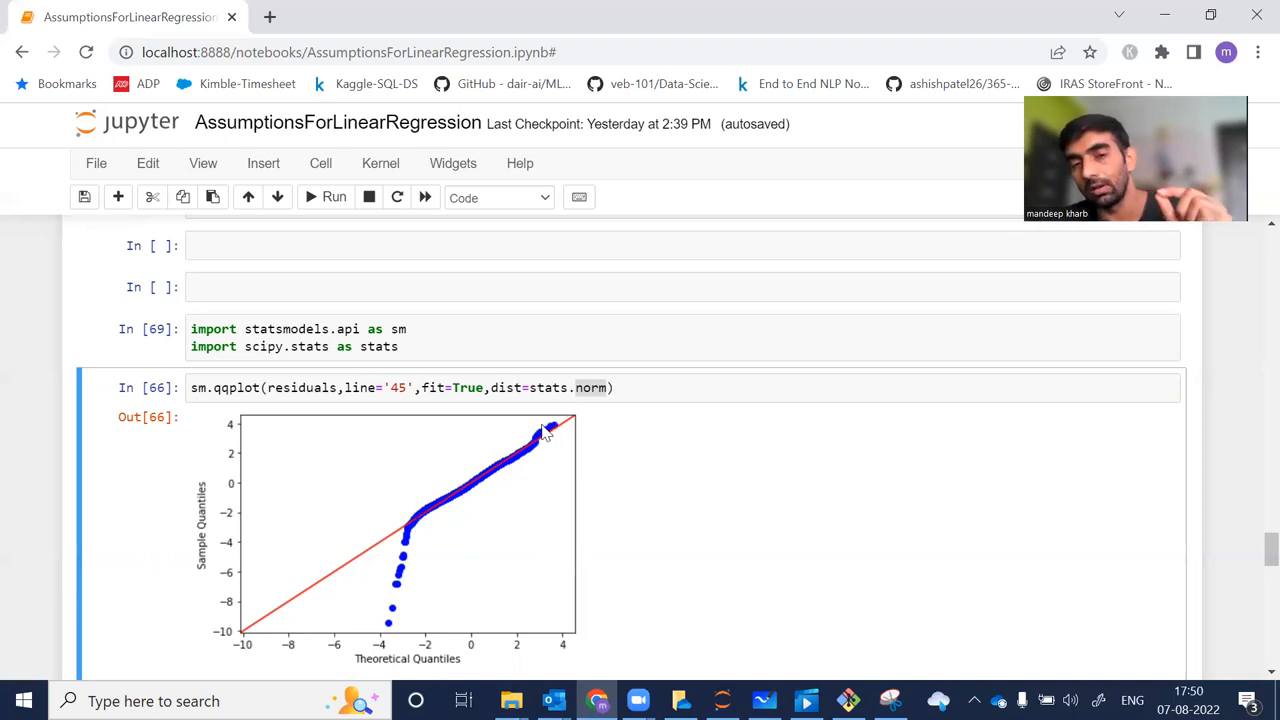
mouse_move(475, 492)
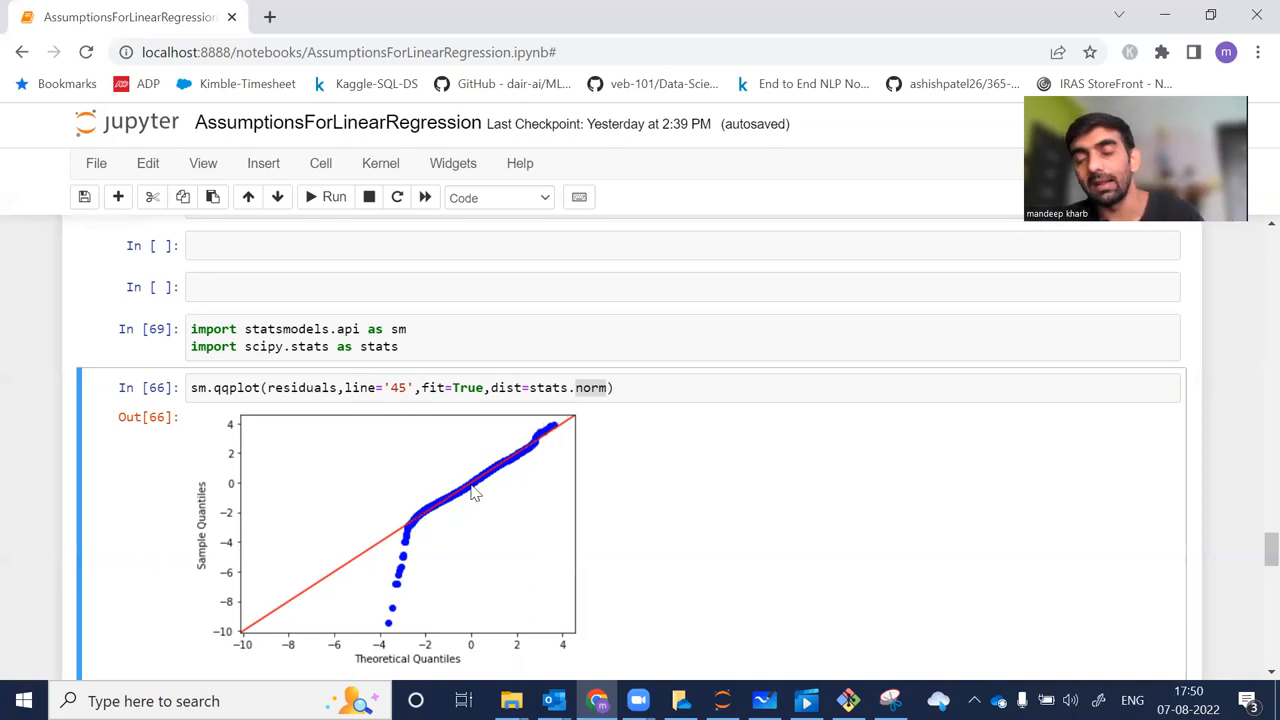
mouse_move(553, 440)
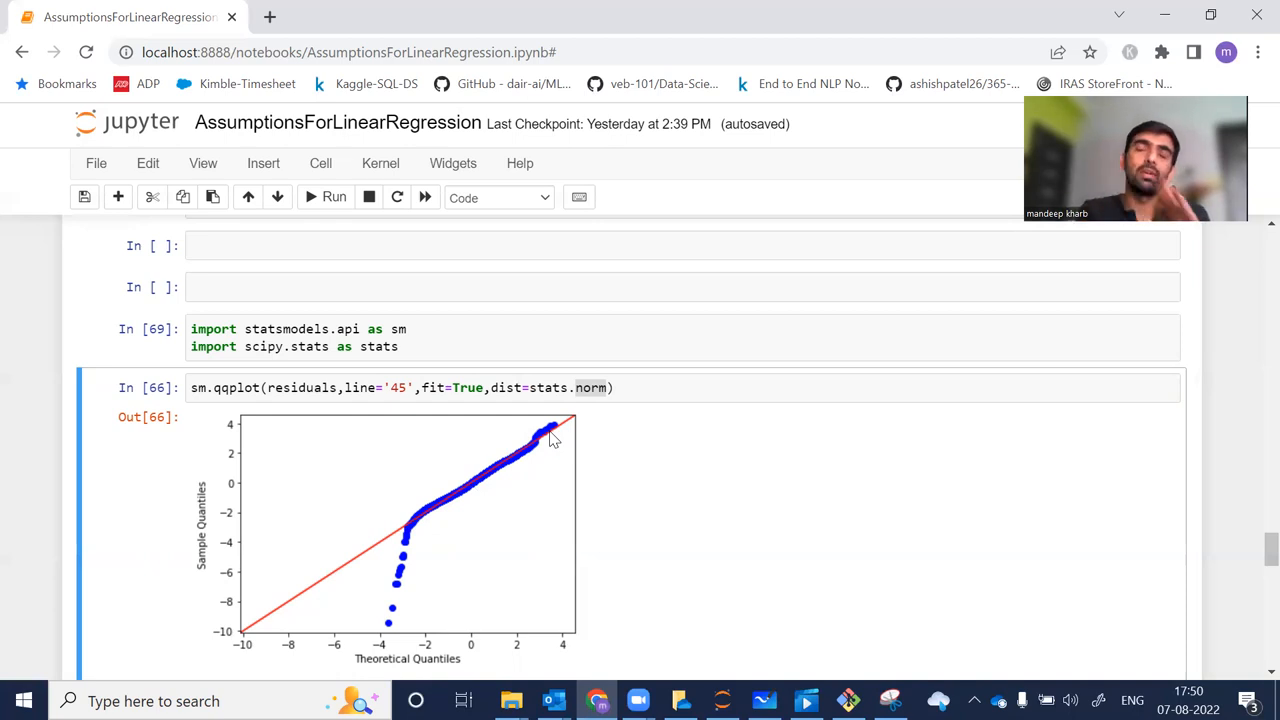
mouse_move(423, 498)
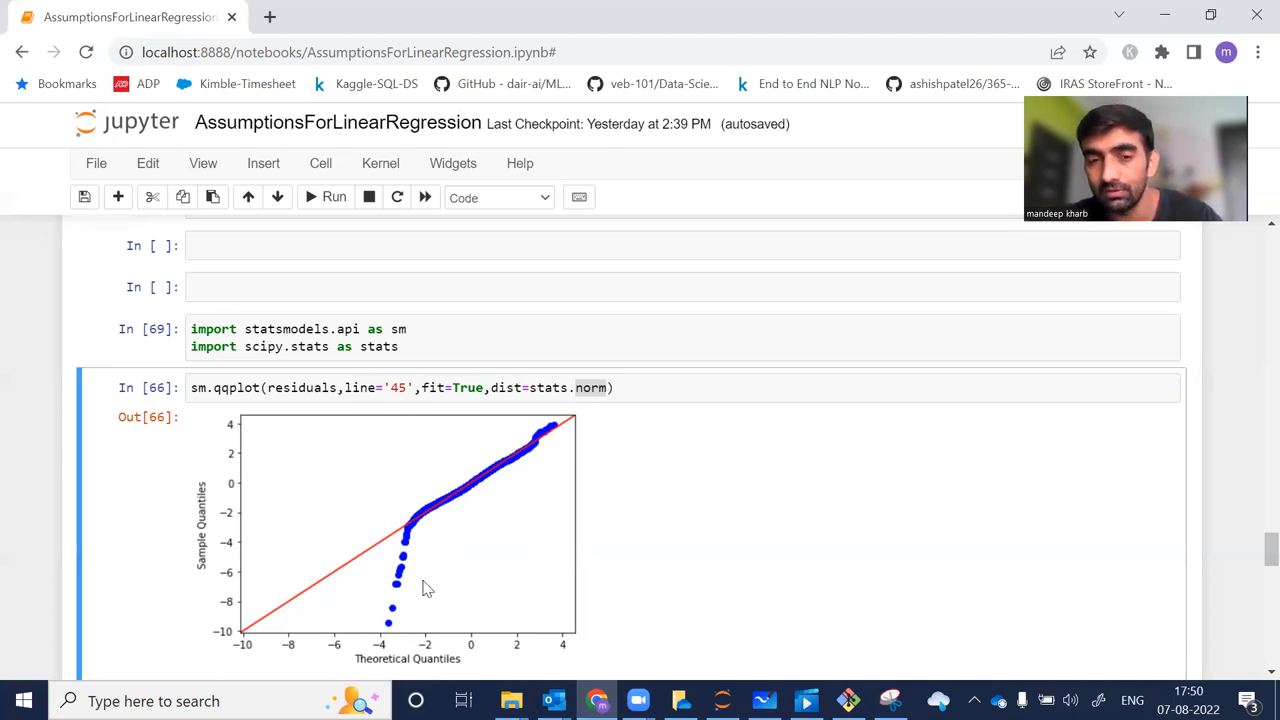
mouse_move(417, 568)
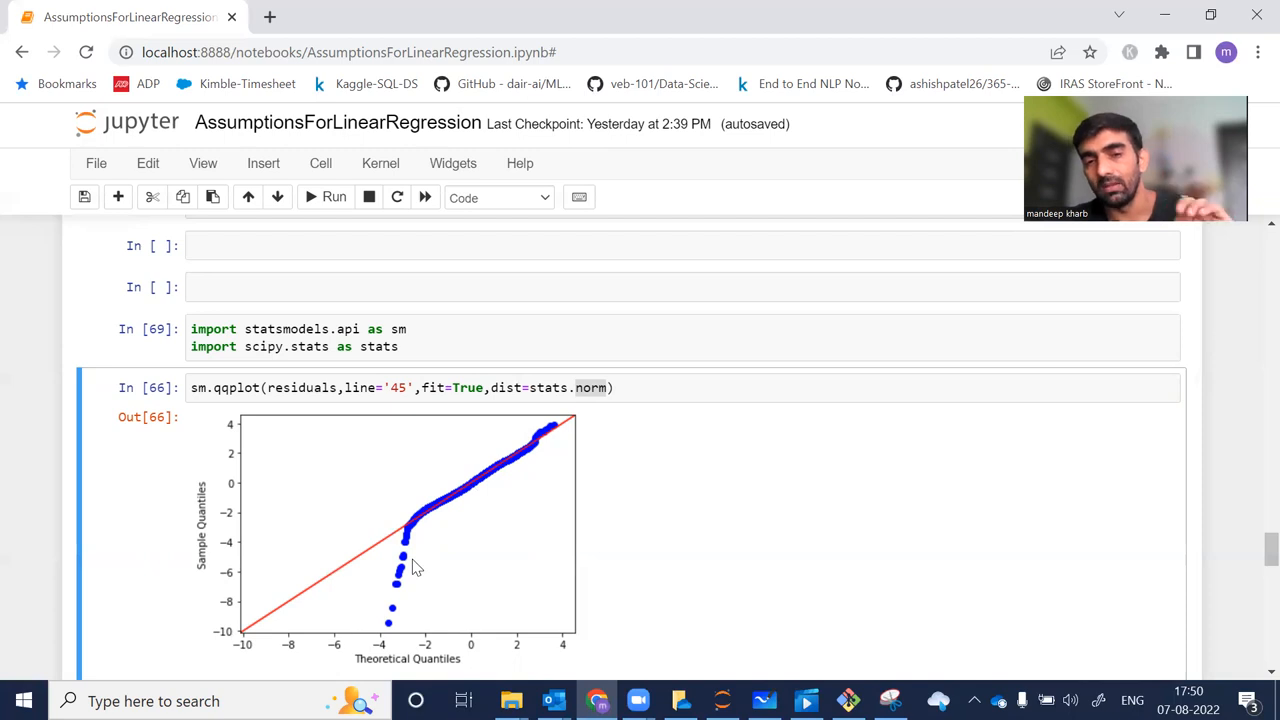
mouse_move(290, 643)
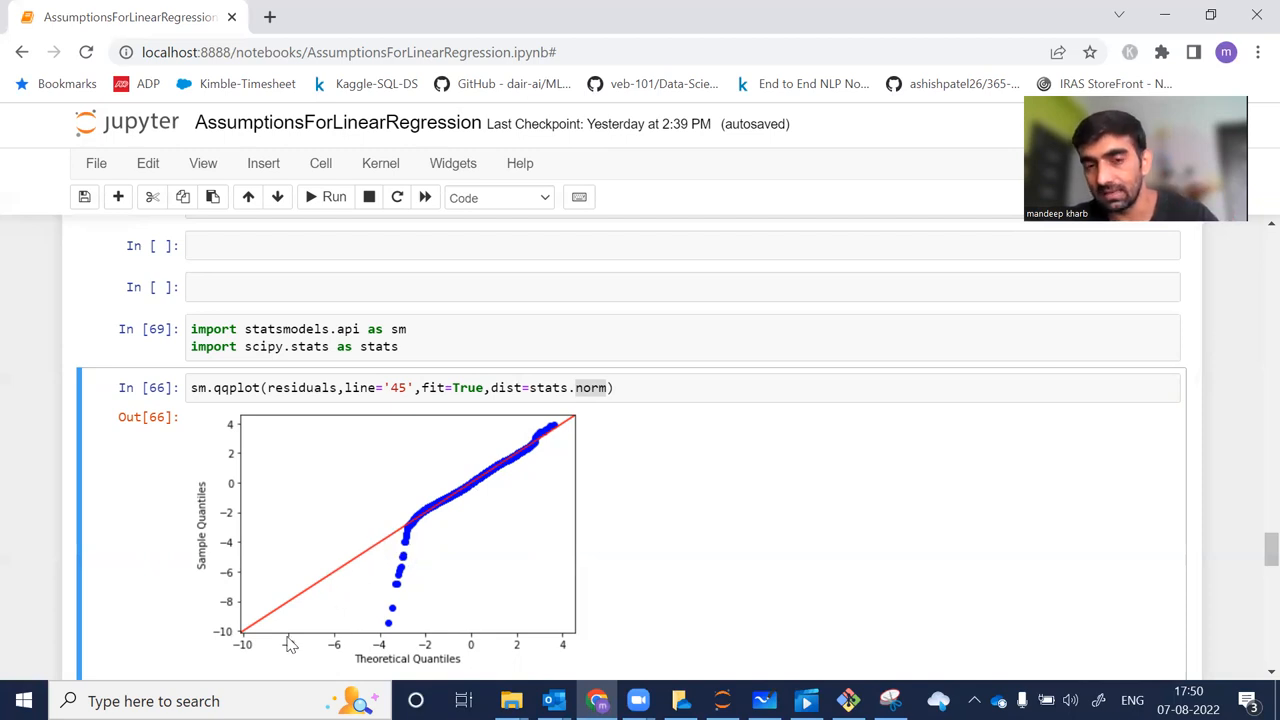
mouse_move(450, 510)
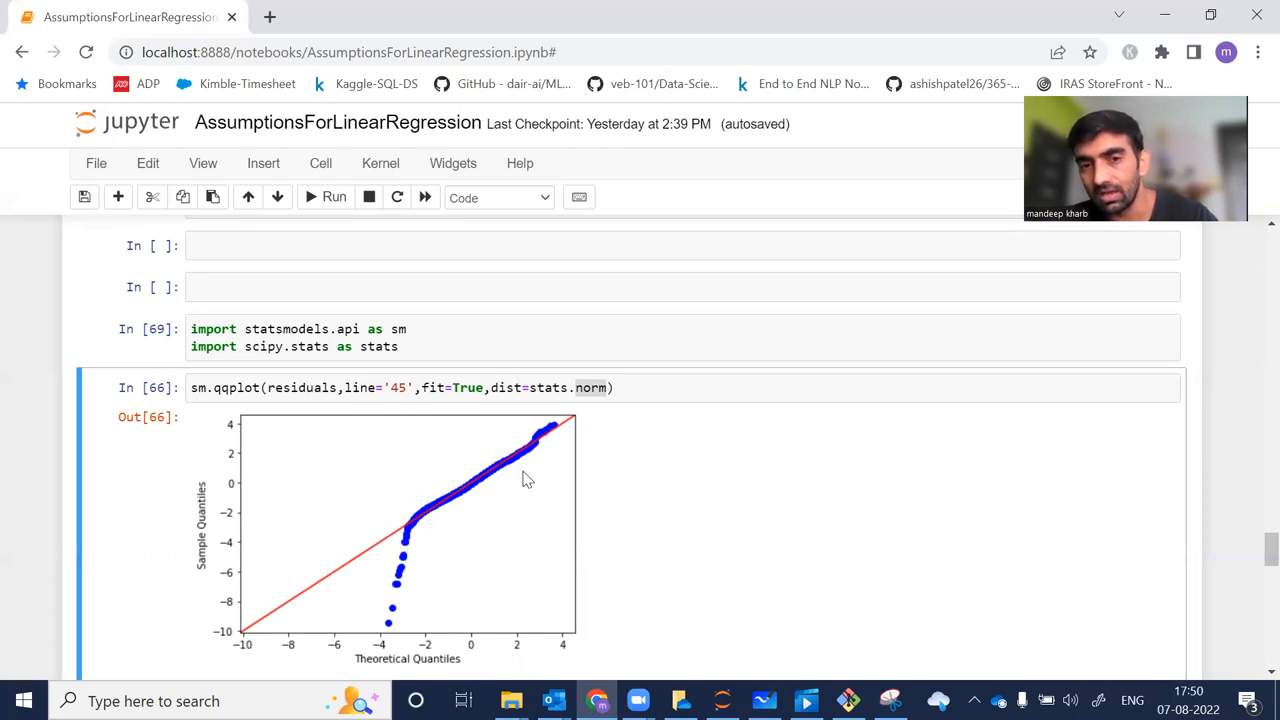
mouse_move(503, 482)
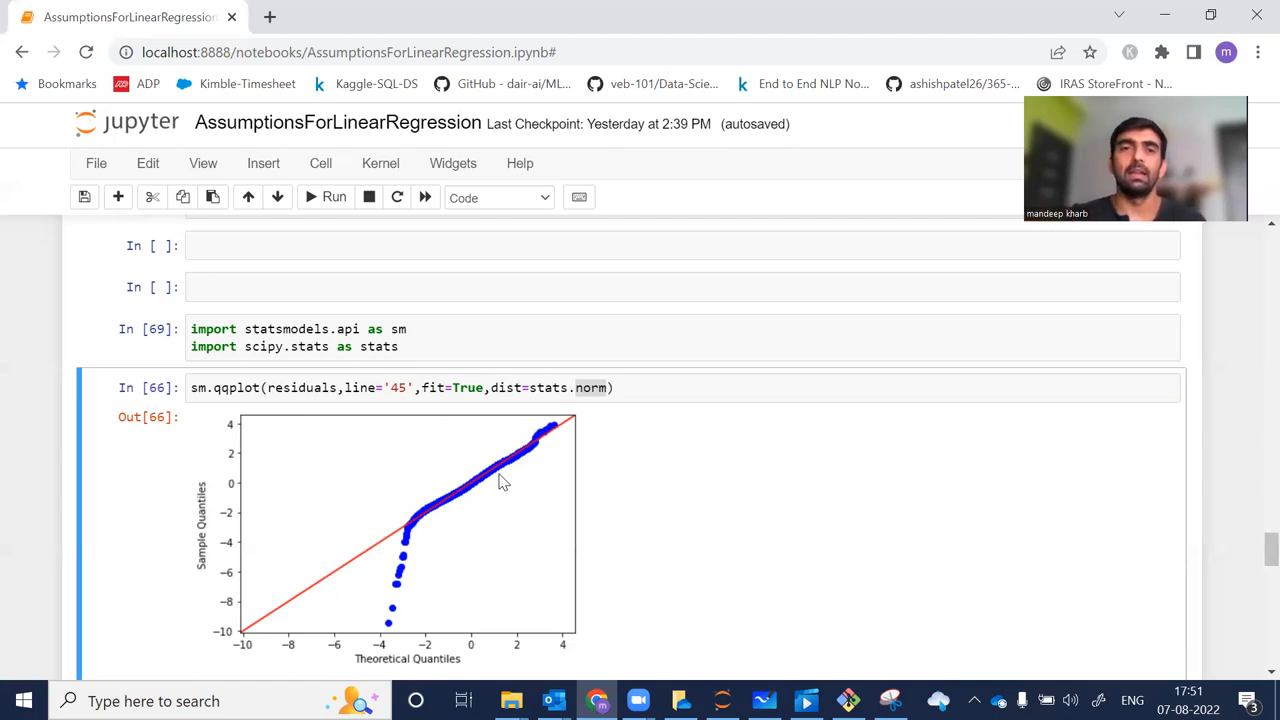
mouse_move(803, 645)
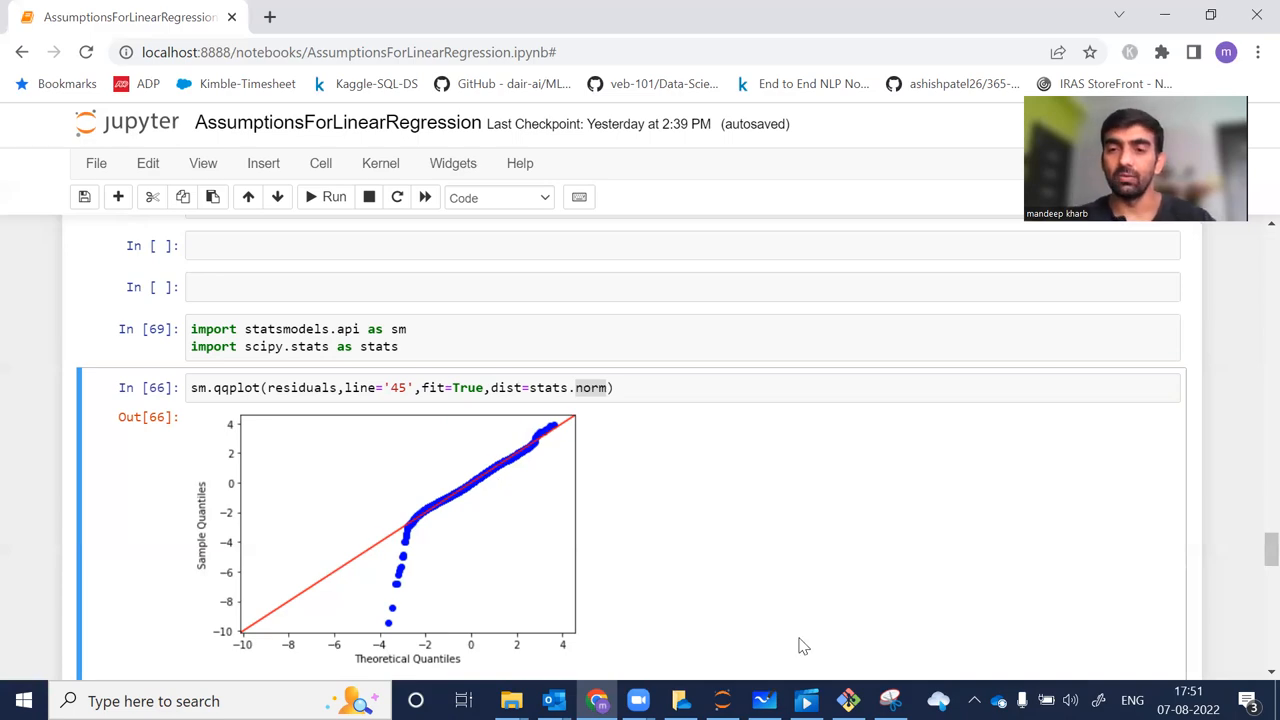